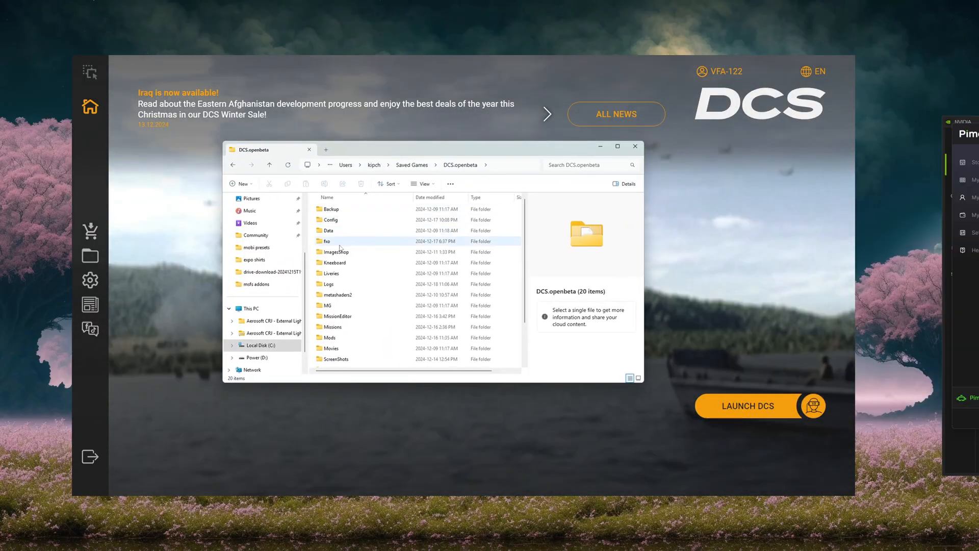
# Step: Select the metashaders2 folder in Saved Games\DCS.openbeta and show the NVIDIA App Drivers page
pyautogui.click(337, 294)
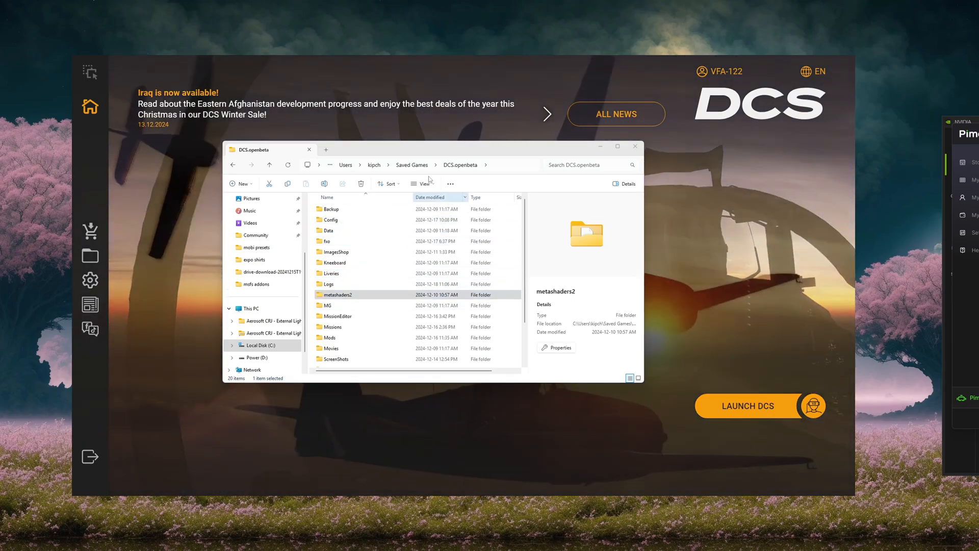
pyautogui.click(634, 146)
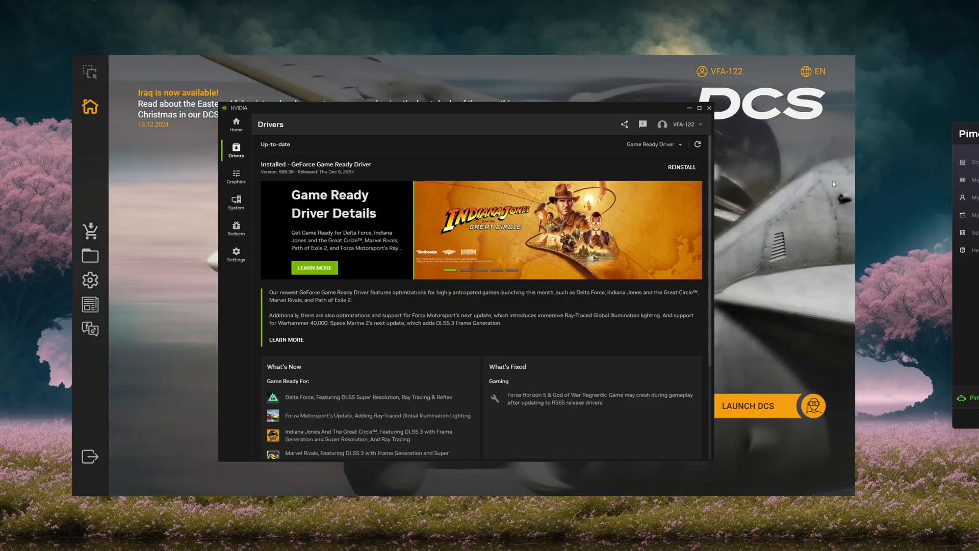
# Step: Confirm the Game Ready driver shows Up-to-date, then close the NVIDIA App and File Explorer
pyautogui.click(709, 107)
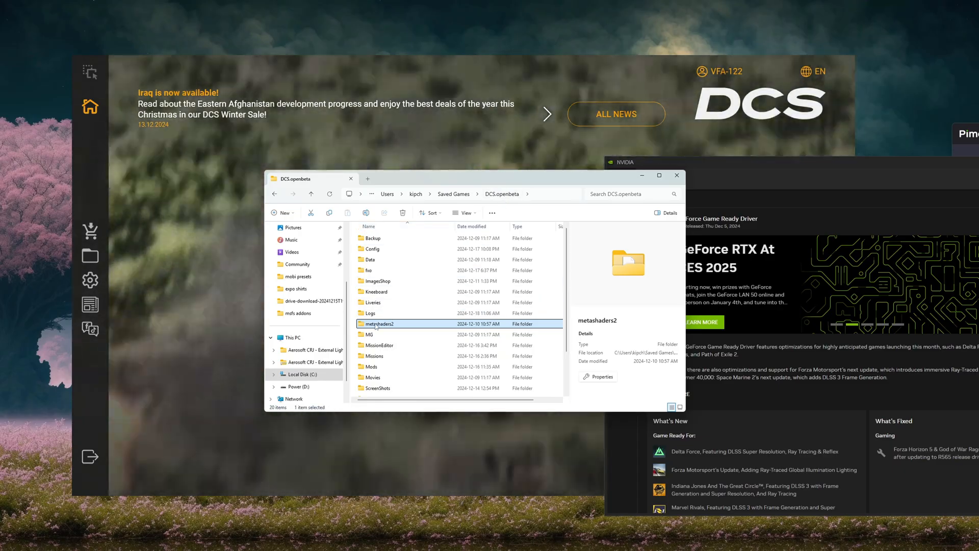
pyautogui.click(370, 271)
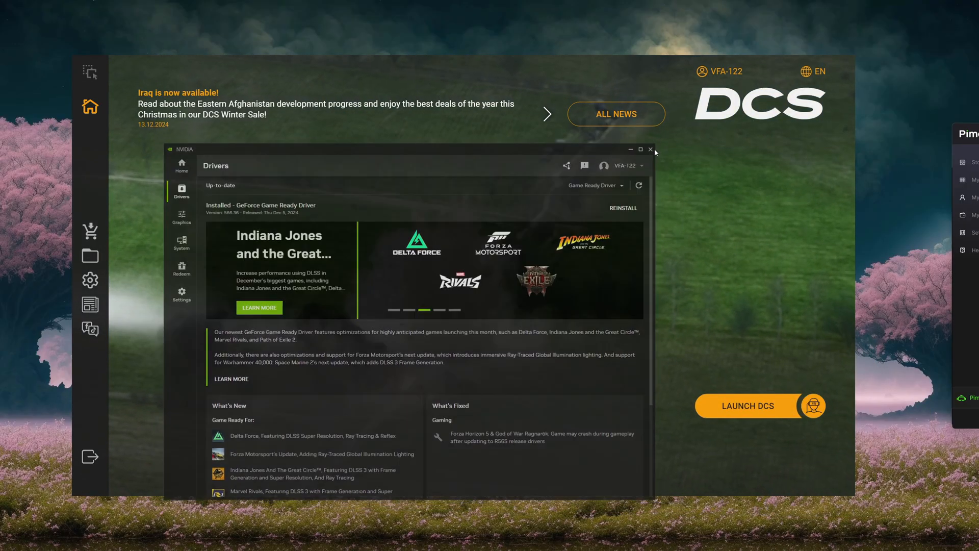
pyautogui.click(652, 150)
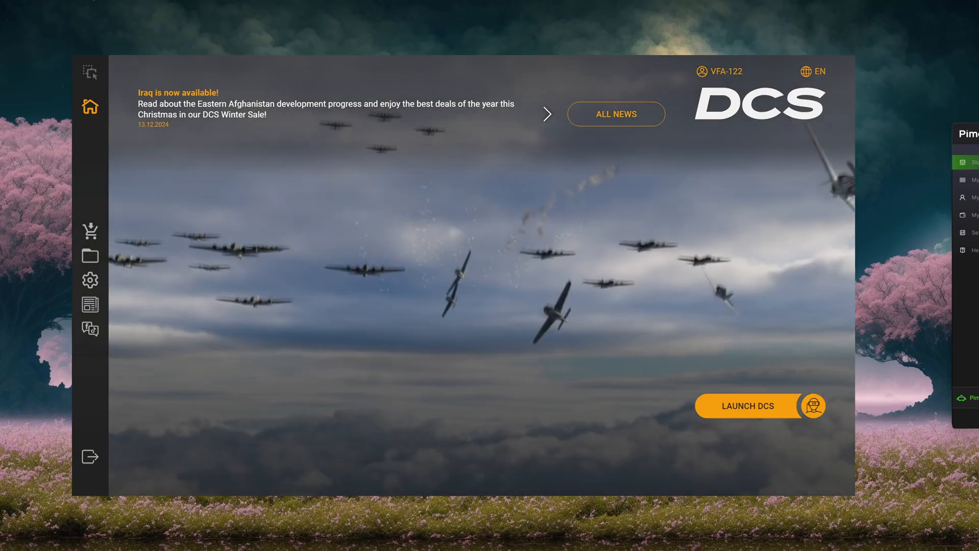
# Step: Review the launcher's System Options graphics list — High textures, Medium shadows, 2x MSAA — down to color grading
pyautogui.click(90, 279)
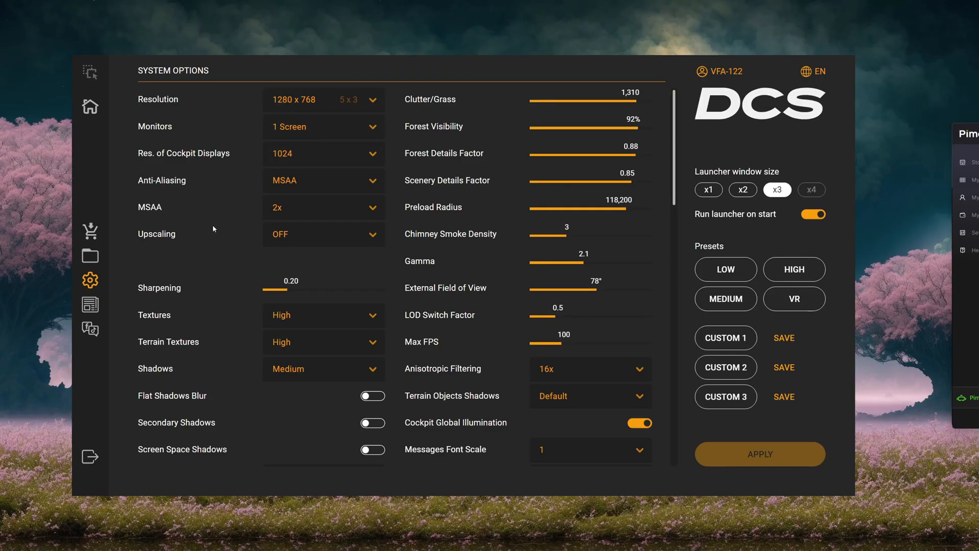
pyautogui.moveTo(236, 216)
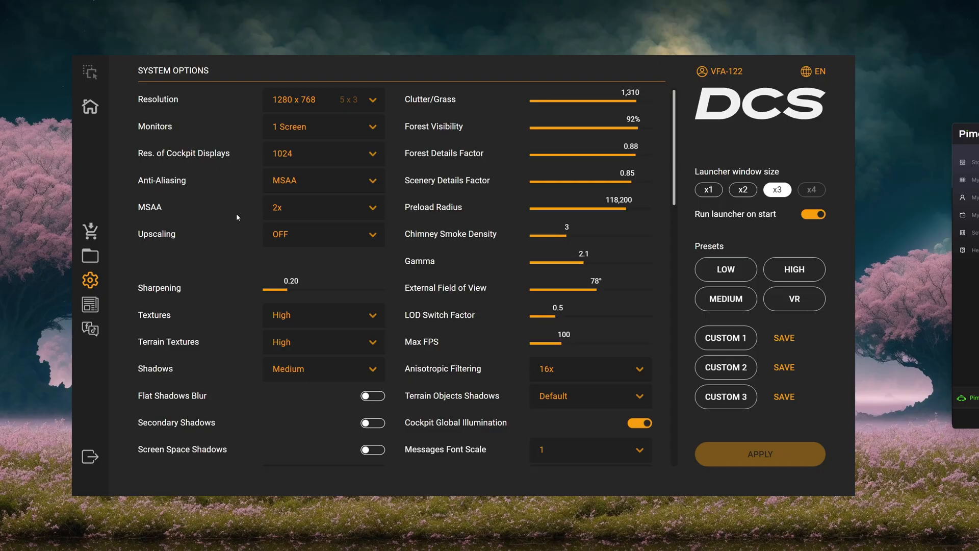
pyautogui.moveTo(229, 231)
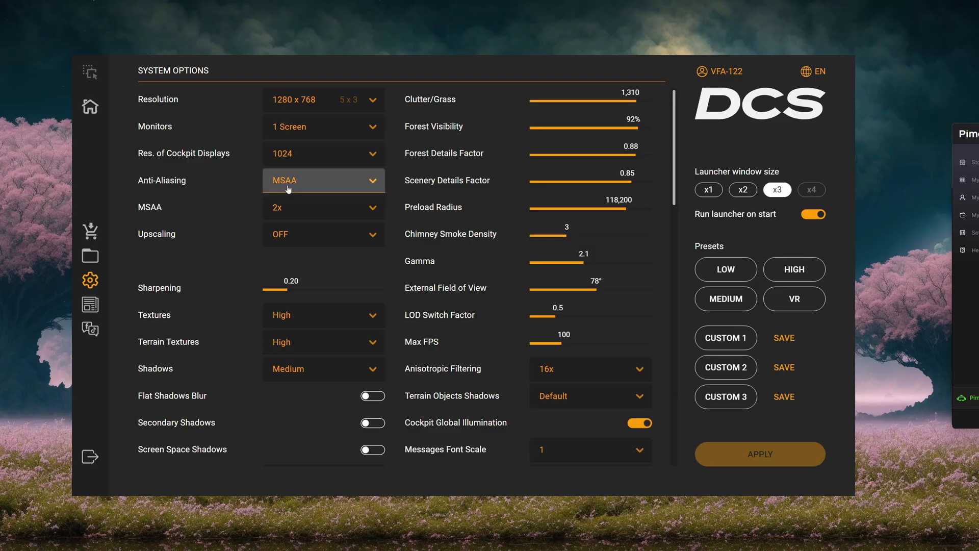
pyautogui.scroll(-3)
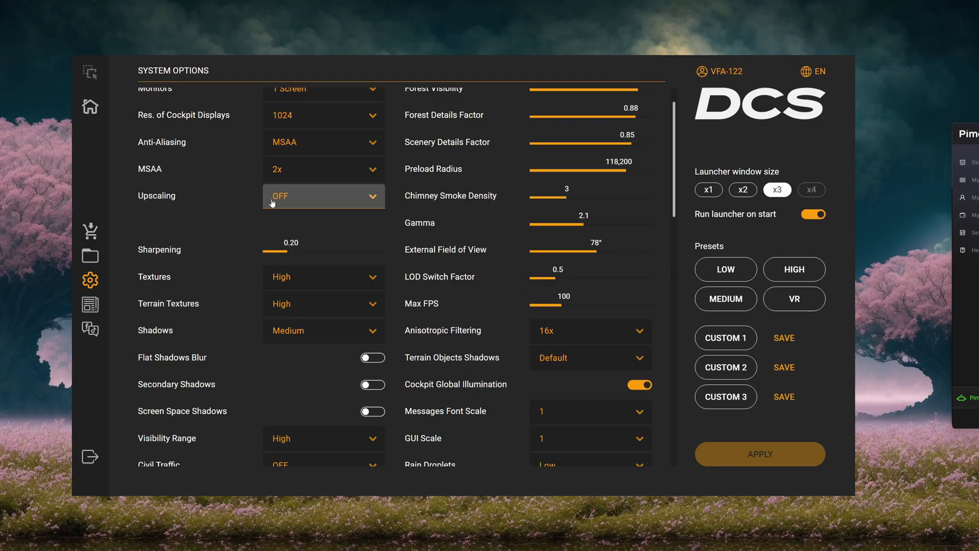
pyautogui.scroll(-3)
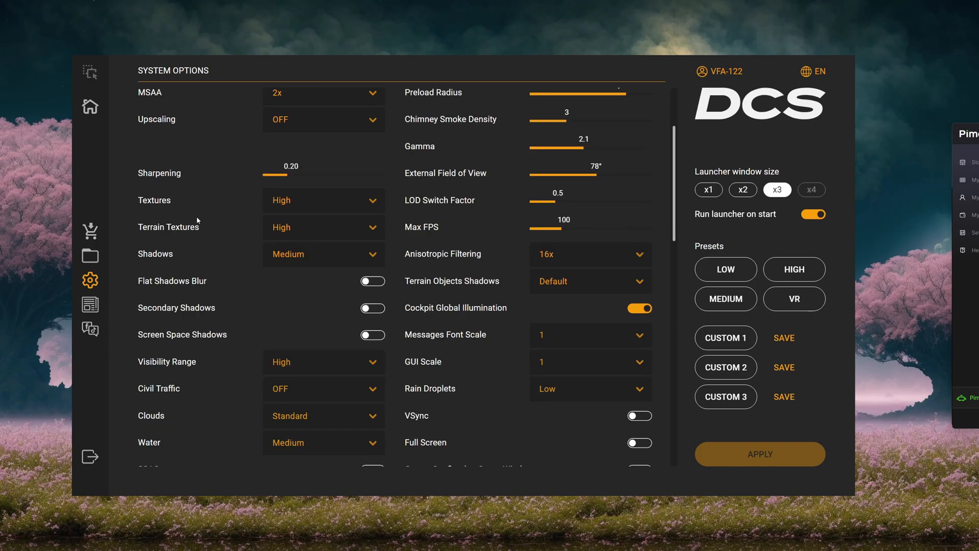
pyautogui.scroll(-3)
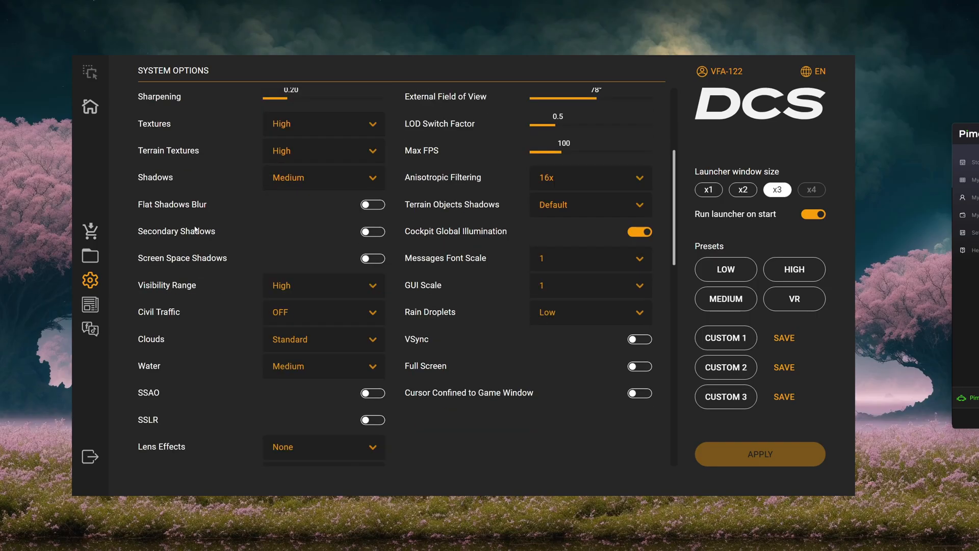
pyautogui.moveTo(184, 150)
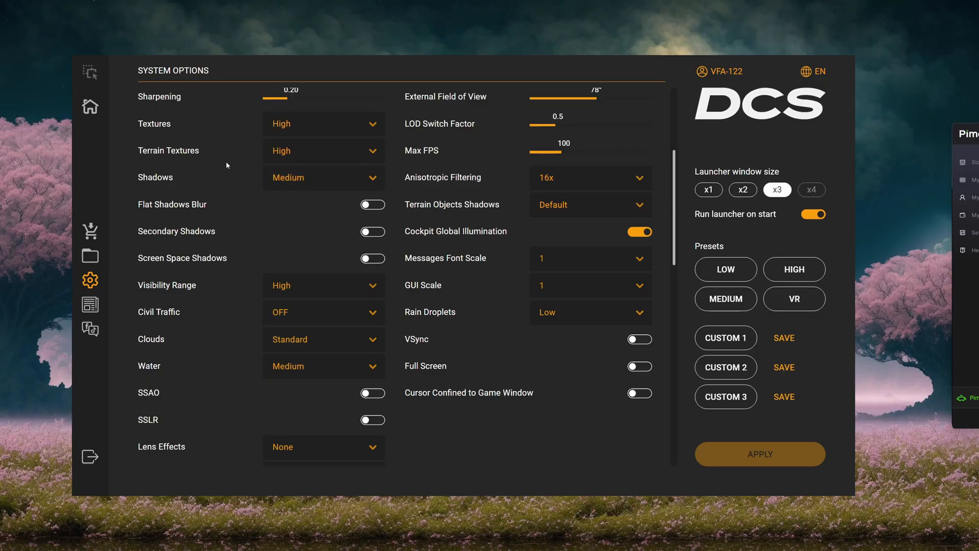
pyautogui.moveTo(195, 194)
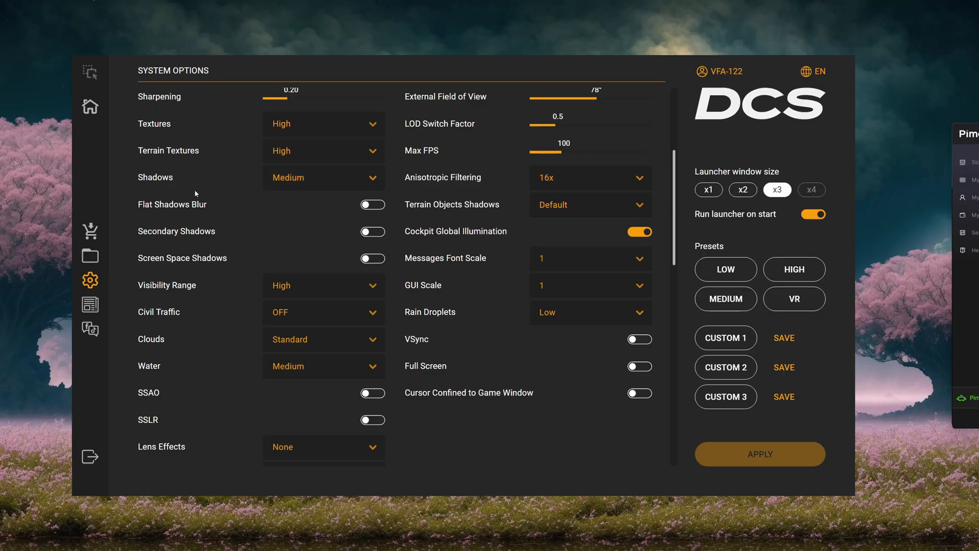
pyautogui.moveTo(179, 159)
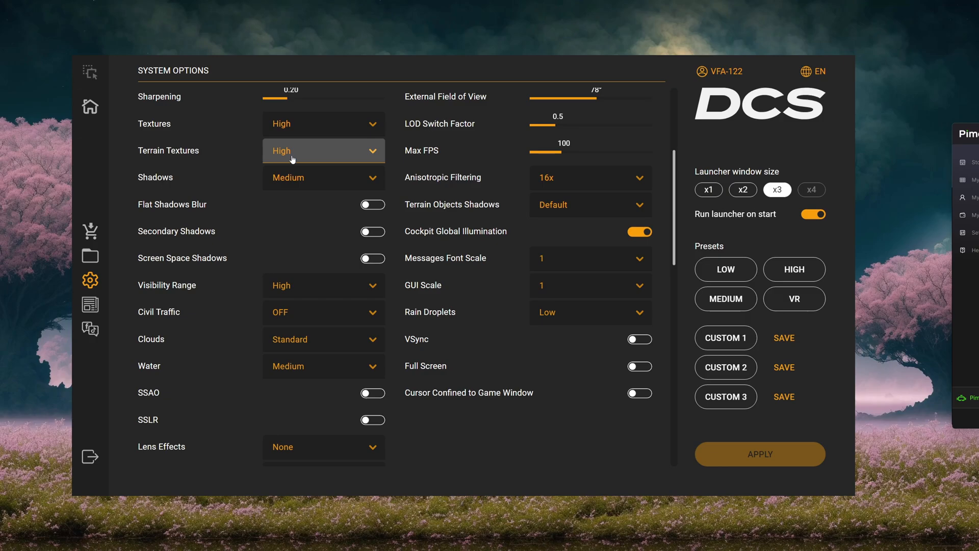
pyautogui.moveTo(248, 200)
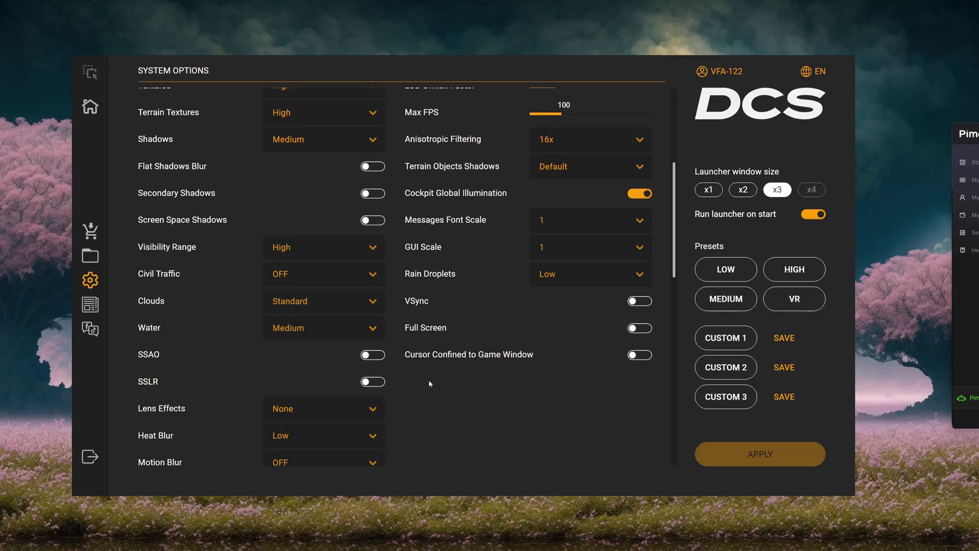
pyautogui.scroll(-3)
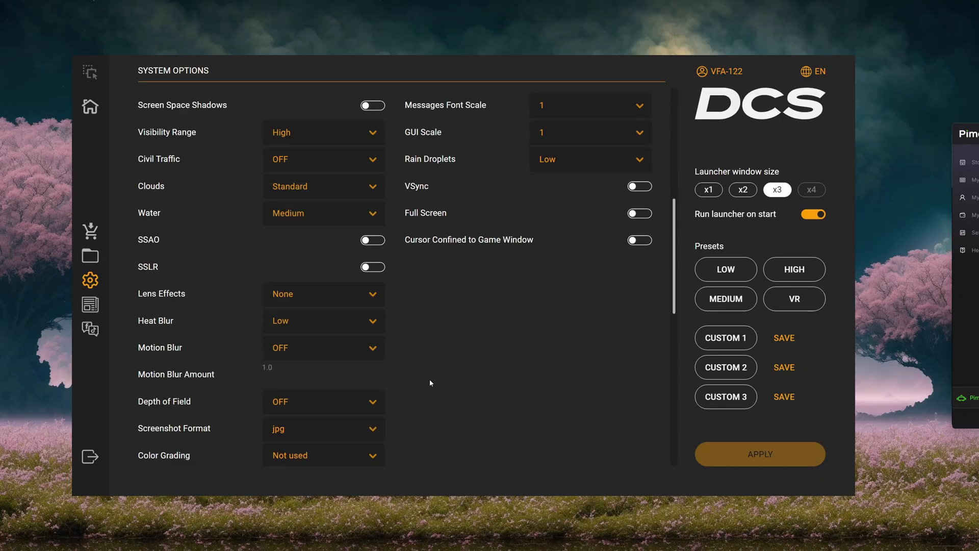
pyautogui.scroll(-3)
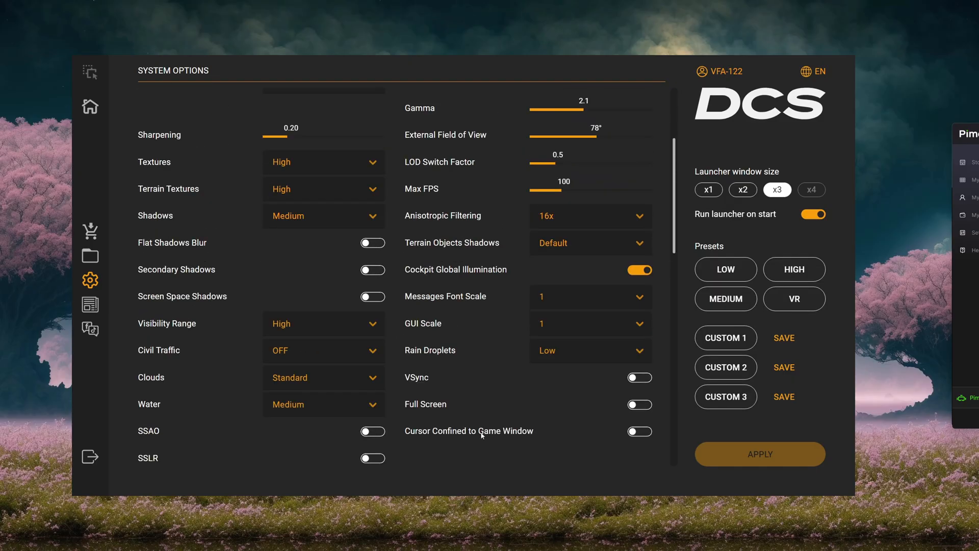
pyautogui.moveTo(554, 450)
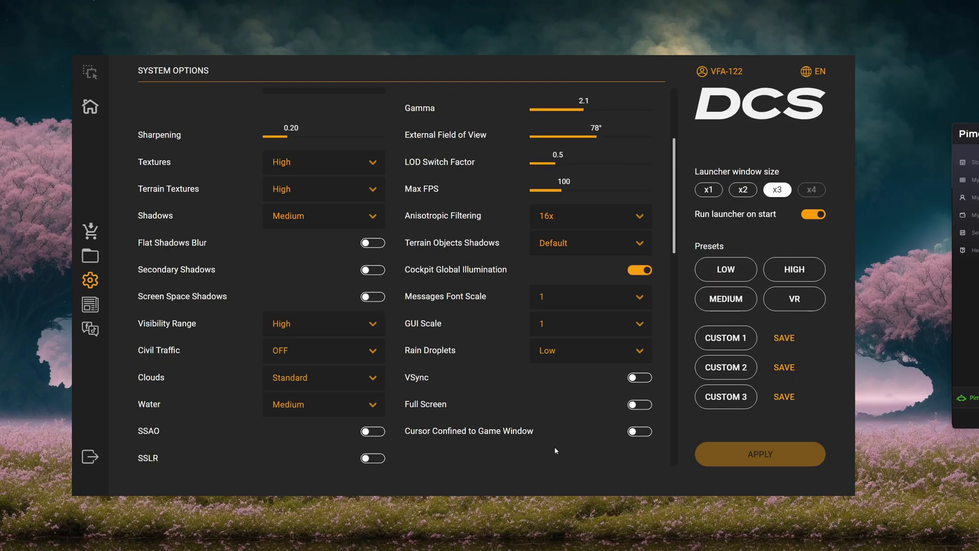
# Step: Review the DCS program profile in Manage 3D Settings (Ultra low latency, maximum performance power) and close the panel
pyautogui.click(639, 431)
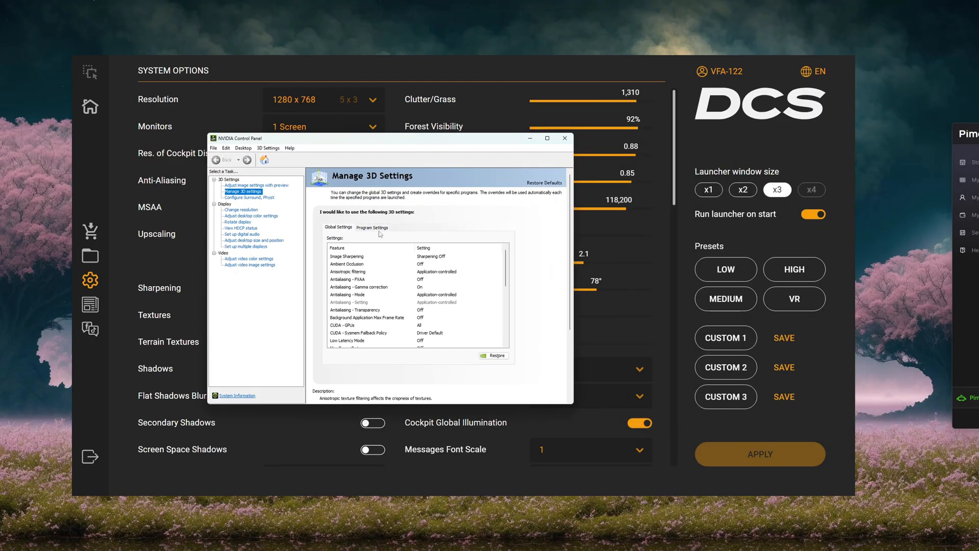
pyautogui.click(371, 226)
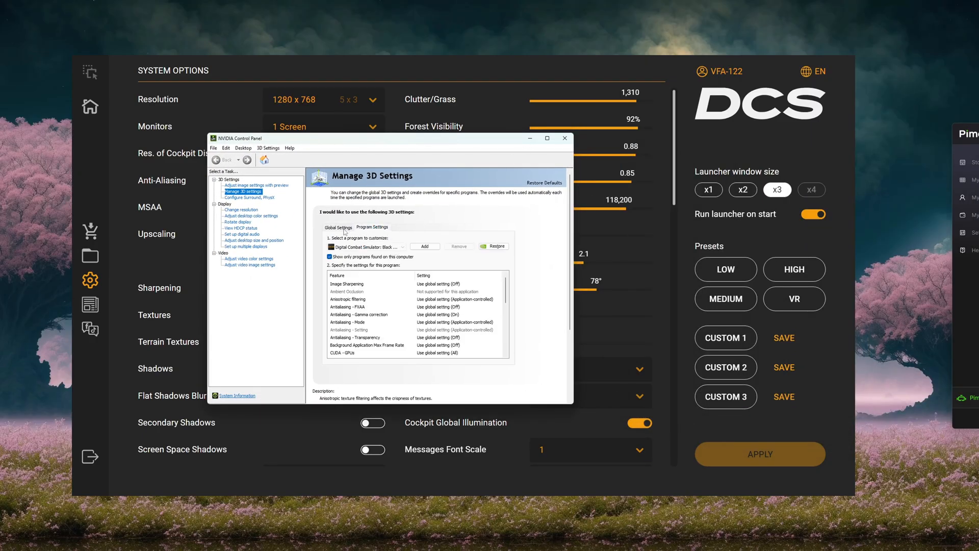
pyautogui.moveTo(375, 232)
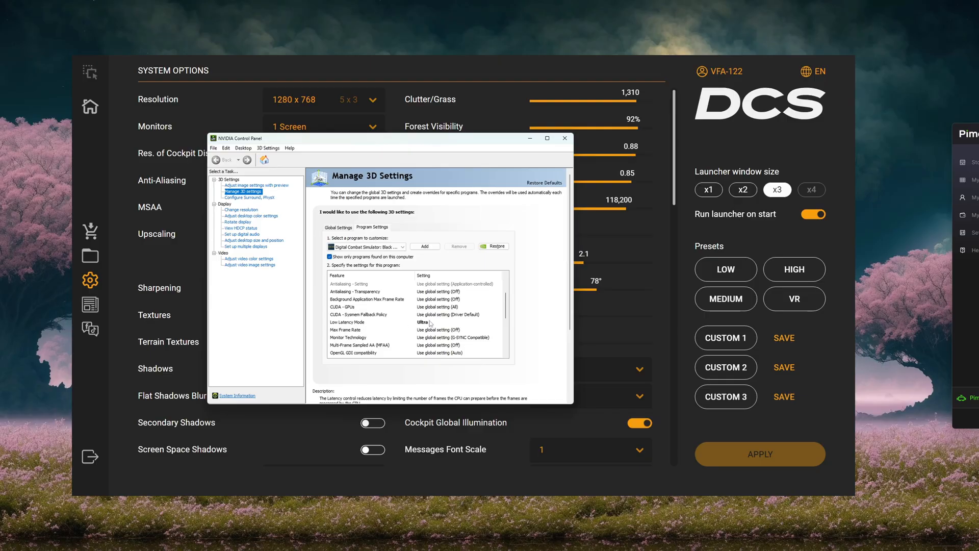
pyautogui.scroll(-3)
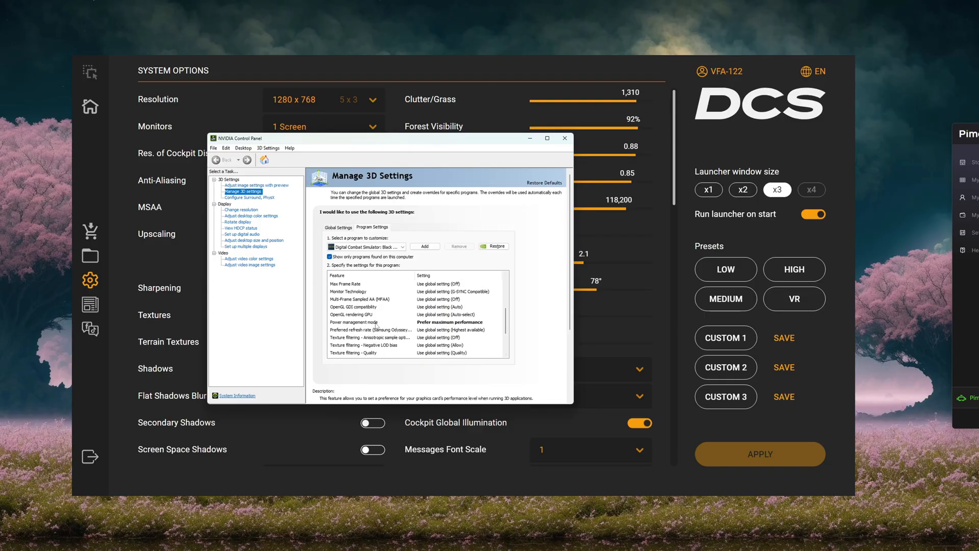
pyautogui.moveTo(473, 336)
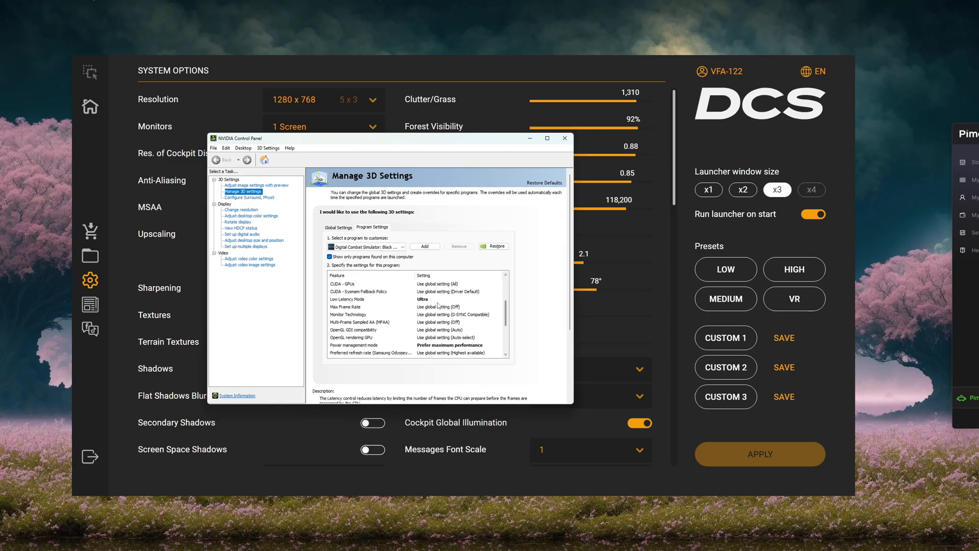
pyautogui.click(353, 345)
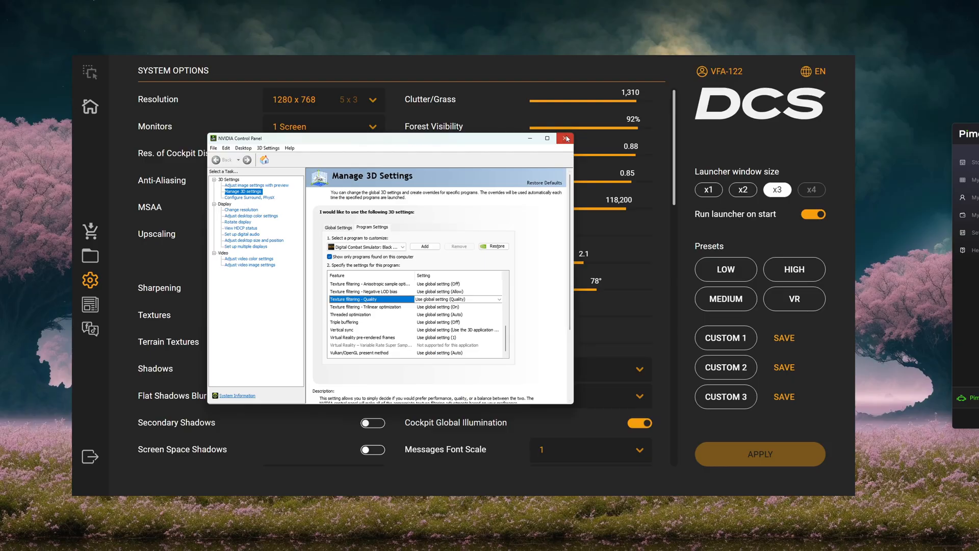
pyautogui.click(565, 139)
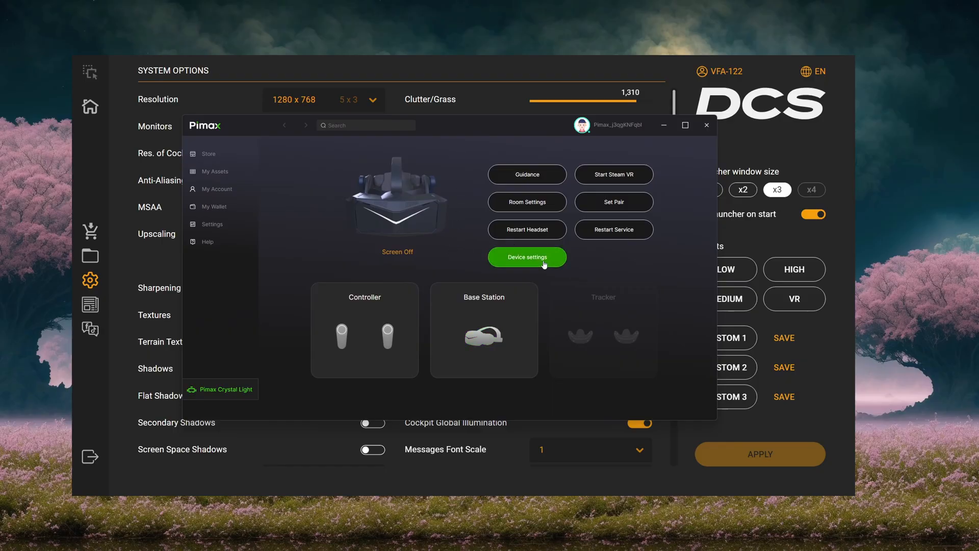
# Step: Show the headset's Device settings with 60 Hz room lighting and 90 Hz Upscale (Lab) refresh rate
pyautogui.click(527, 257)
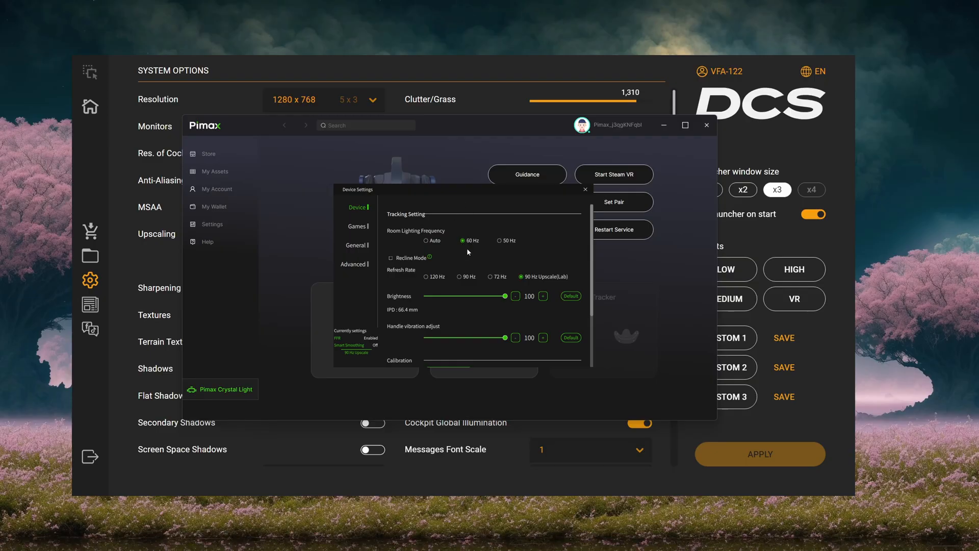
pyautogui.moveTo(544, 280)
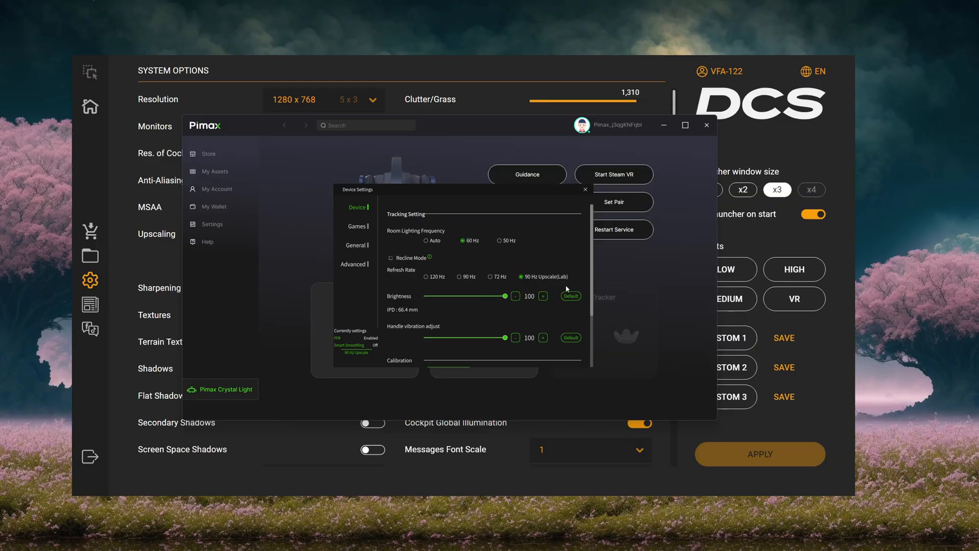
pyautogui.moveTo(568, 288)
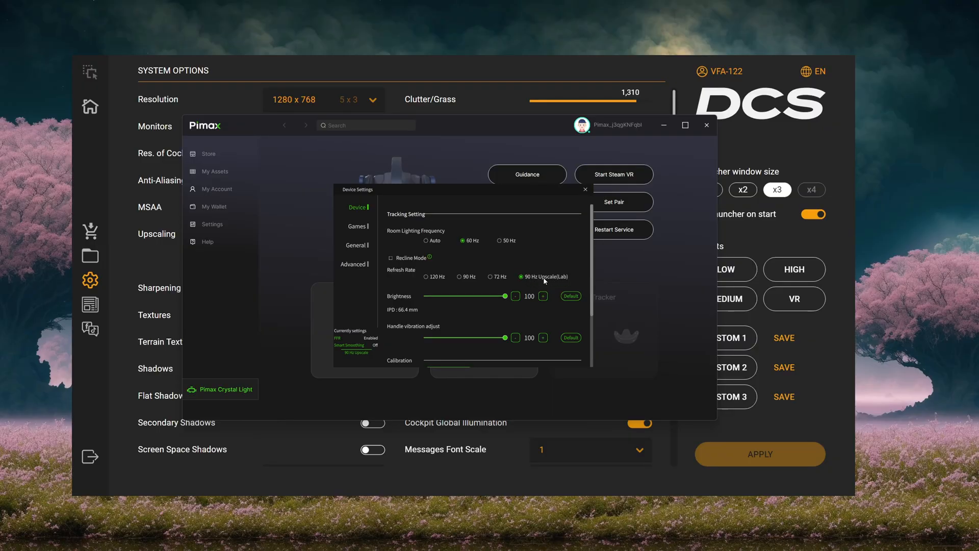
pyautogui.scroll(-3)
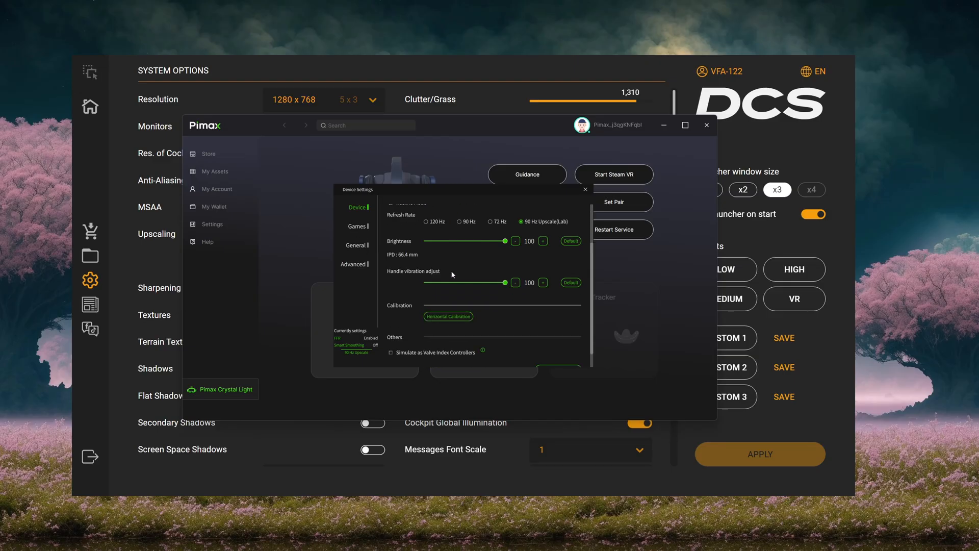
# Step: Review the Games render quality and General headset settings, then close Pimax Play
pyautogui.click(357, 226)
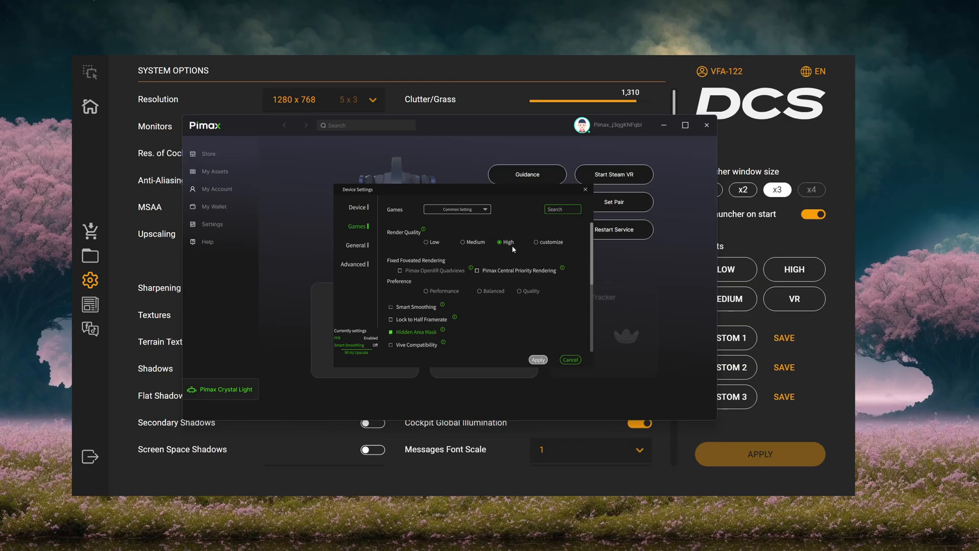
pyautogui.moveTo(508, 252)
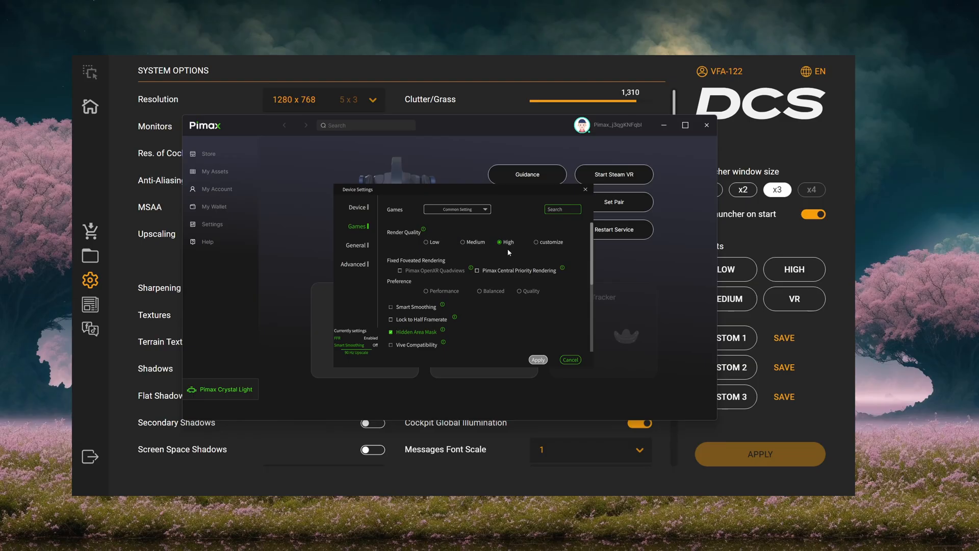
pyautogui.moveTo(426, 262)
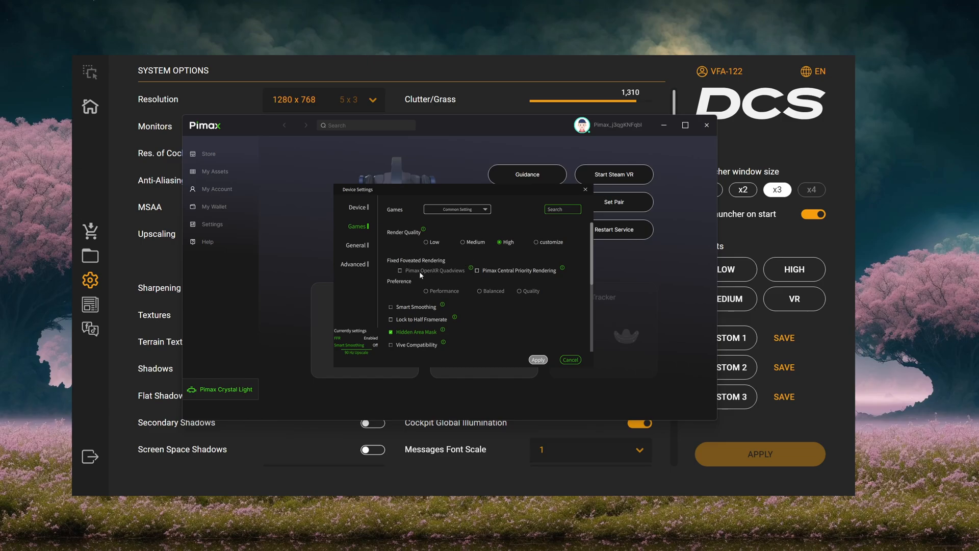
pyautogui.moveTo(441, 272)
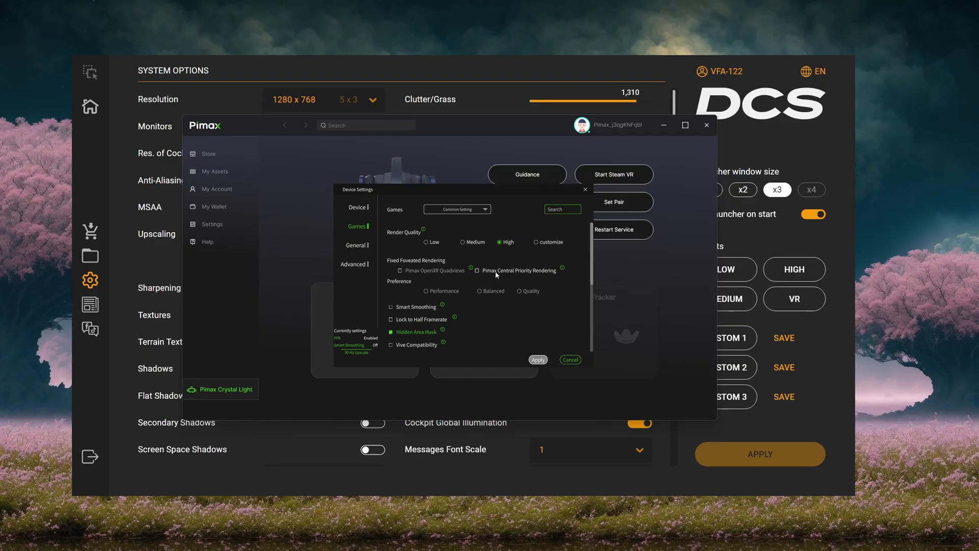
pyautogui.moveTo(503, 269)
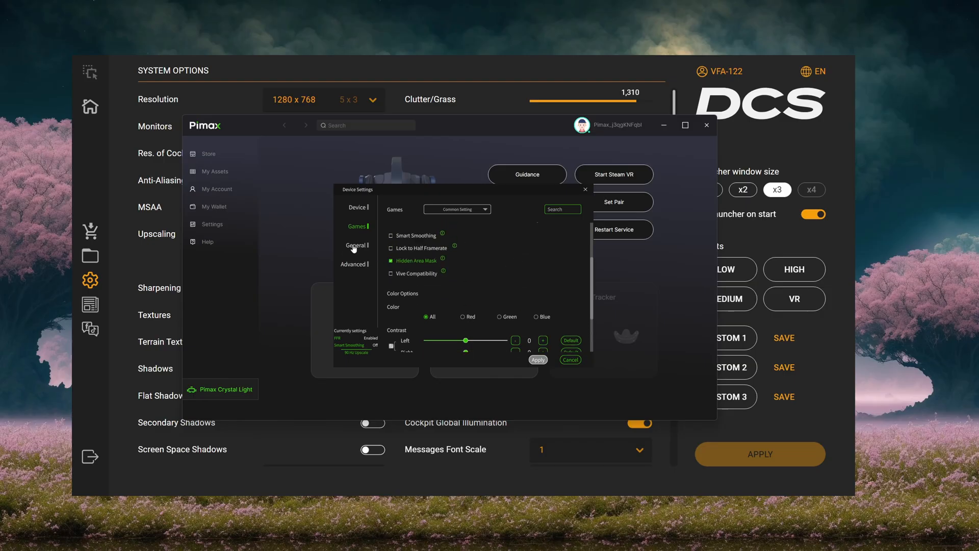
pyautogui.click(356, 244)
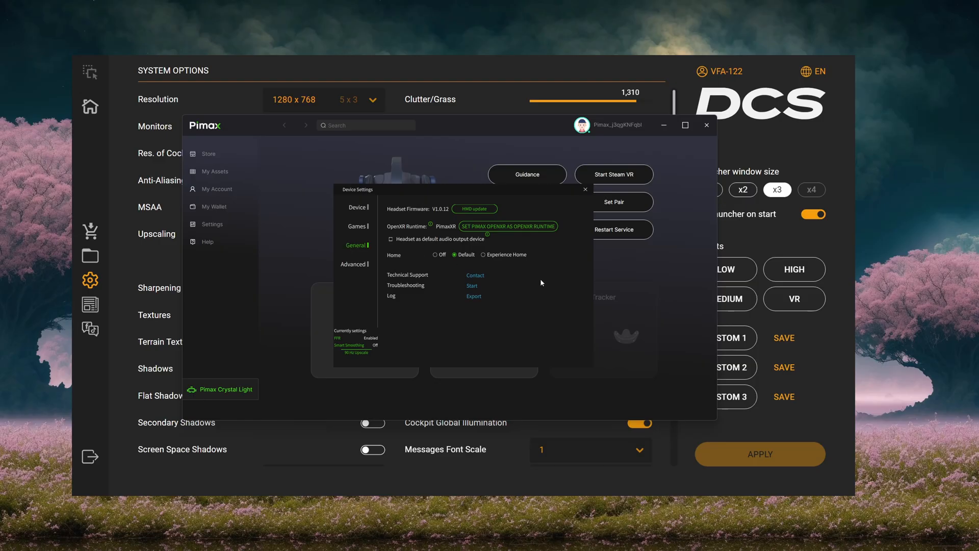
pyautogui.moveTo(437, 214)
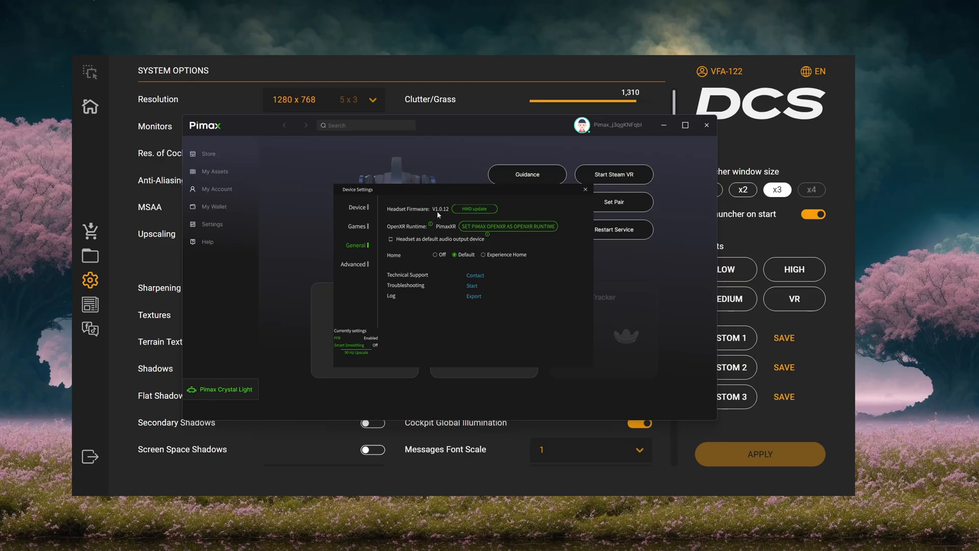
pyautogui.moveTo(391, 256)
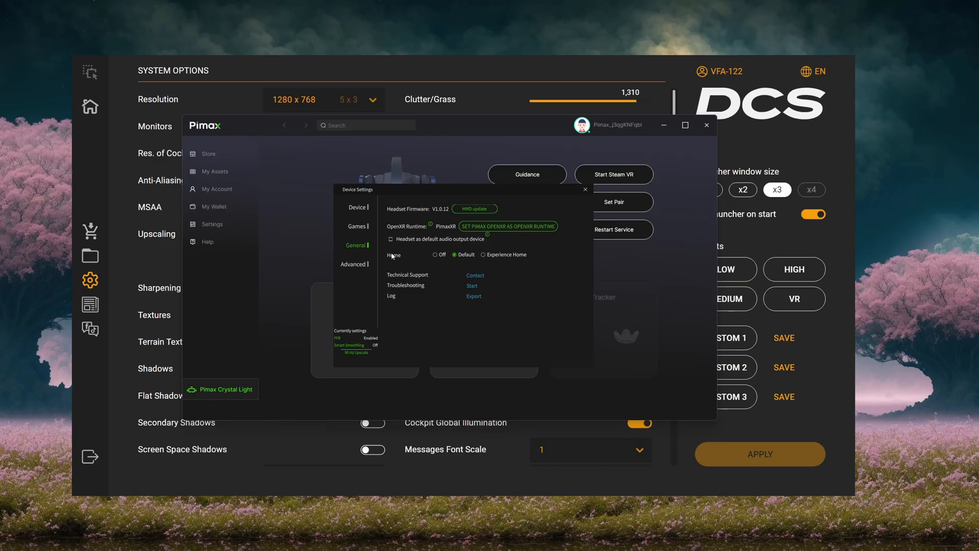
pyautogui.click(353, 264)
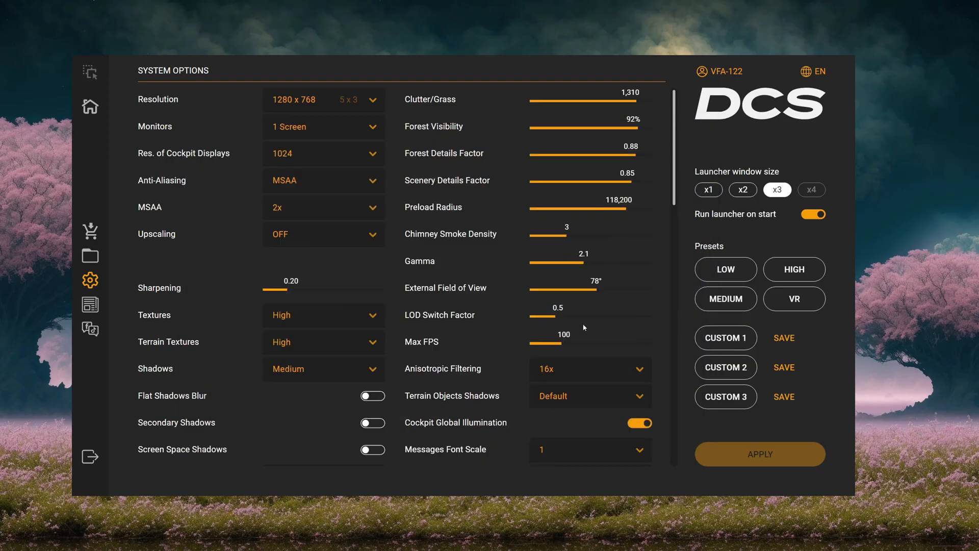
# Step: Bring the Pimax guide in the browser to Step #2 Download Quad-Views-Foveated
pyautogui.press('alt+tab')
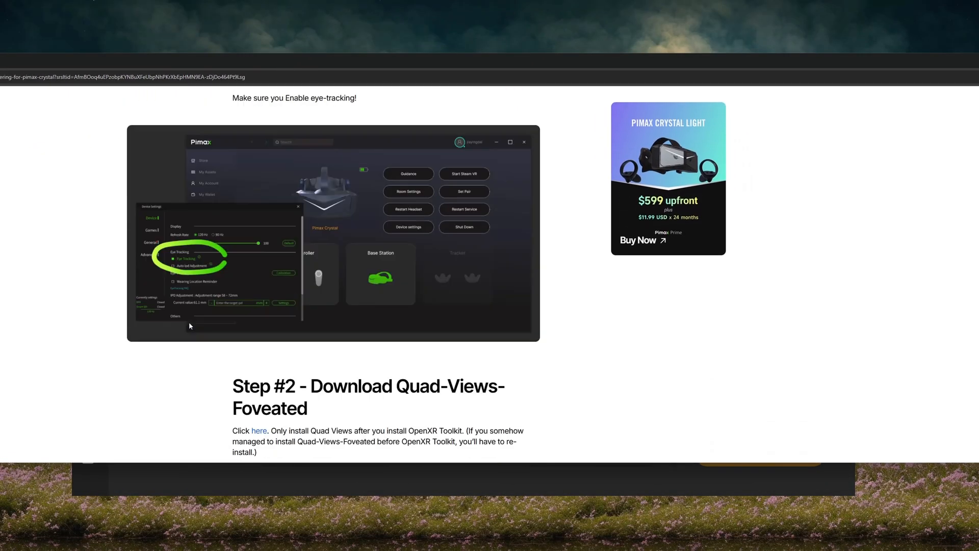
pyautogui.scroll(-3)
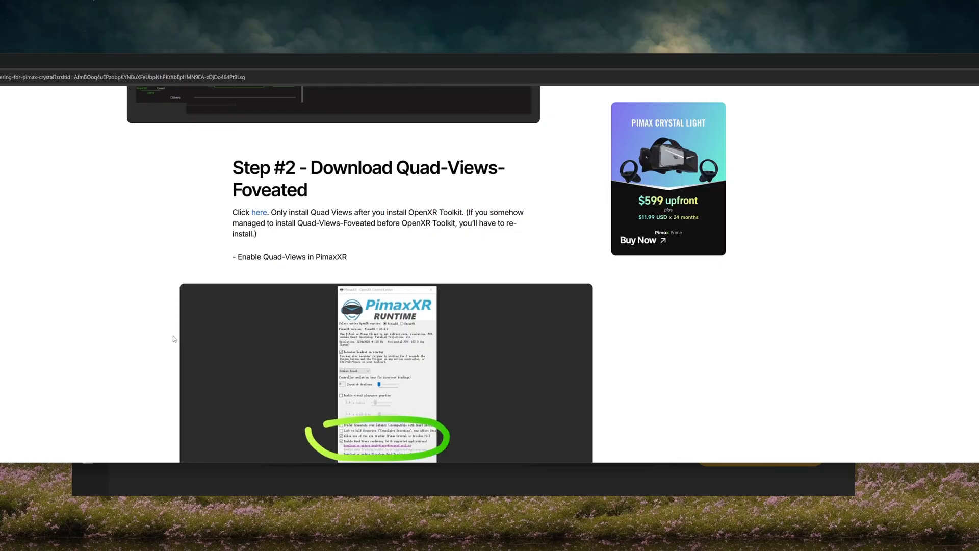
pyautogui.moveTo(309, 187)
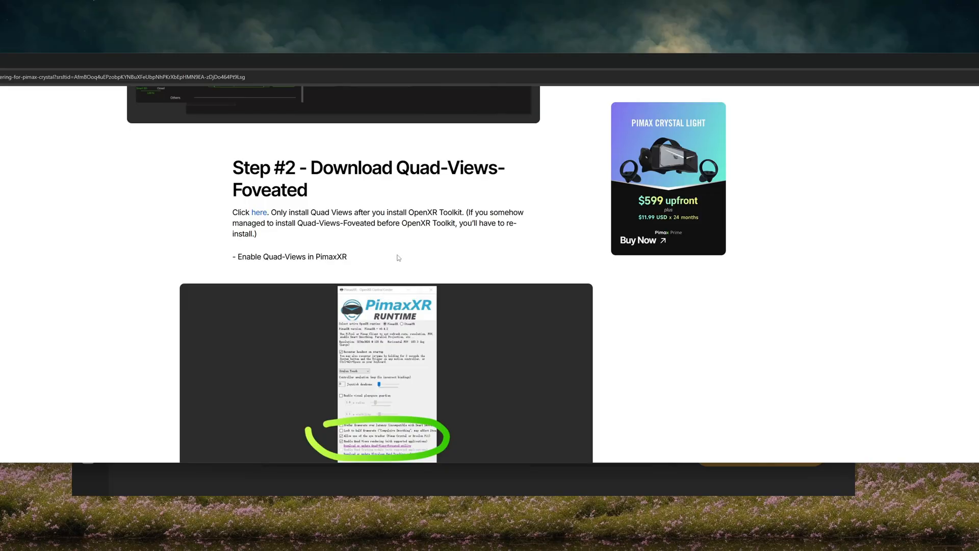
pyautogui.moveTo(398, 259)
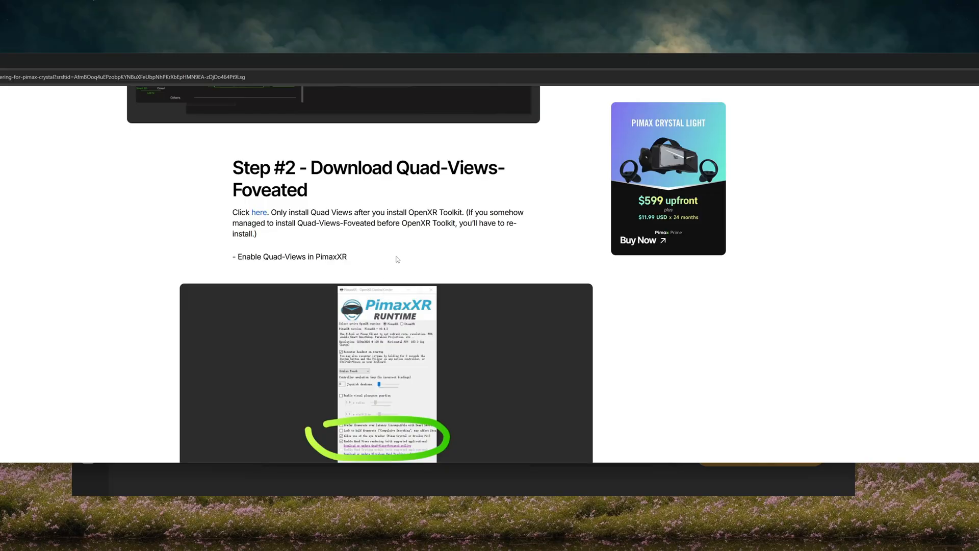
pyautogui.scroll(-3)
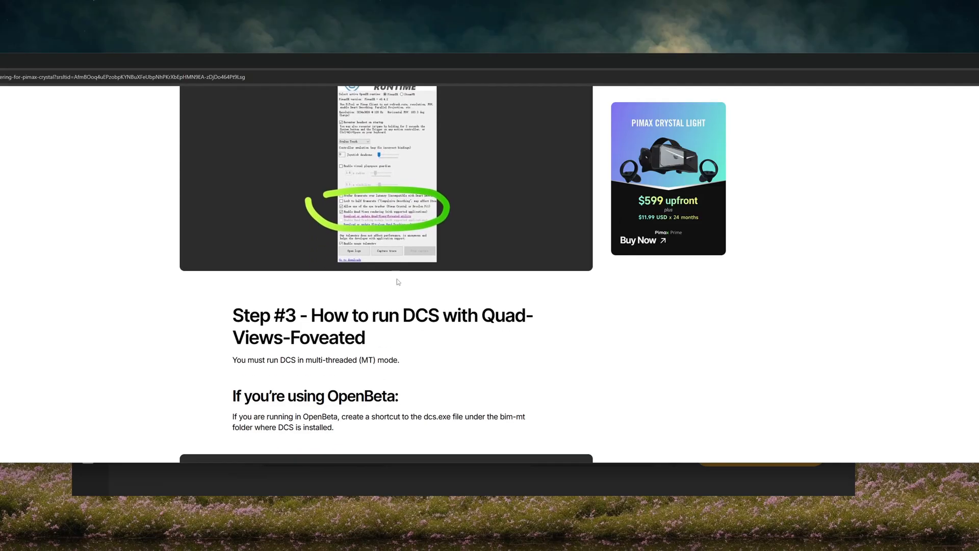
pyautogui.scroll(3)
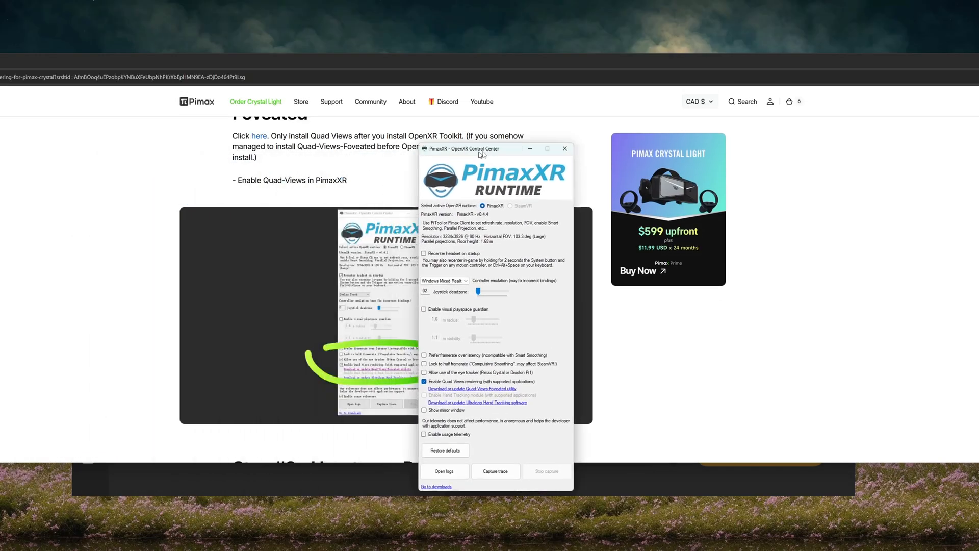
# Step: Move the PimaxXR window beside the guide and enable 'Prefer framerate over latency' with Quad Views kept on
pyautogui.moveTo(481, 148); pyautogui.dragTo(687, 124)
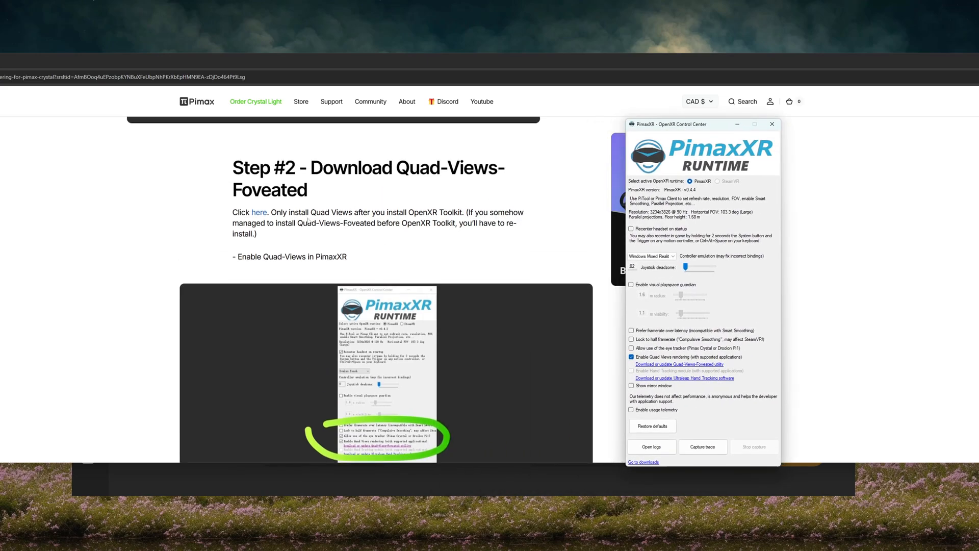
pyautogui.scroll(-3)
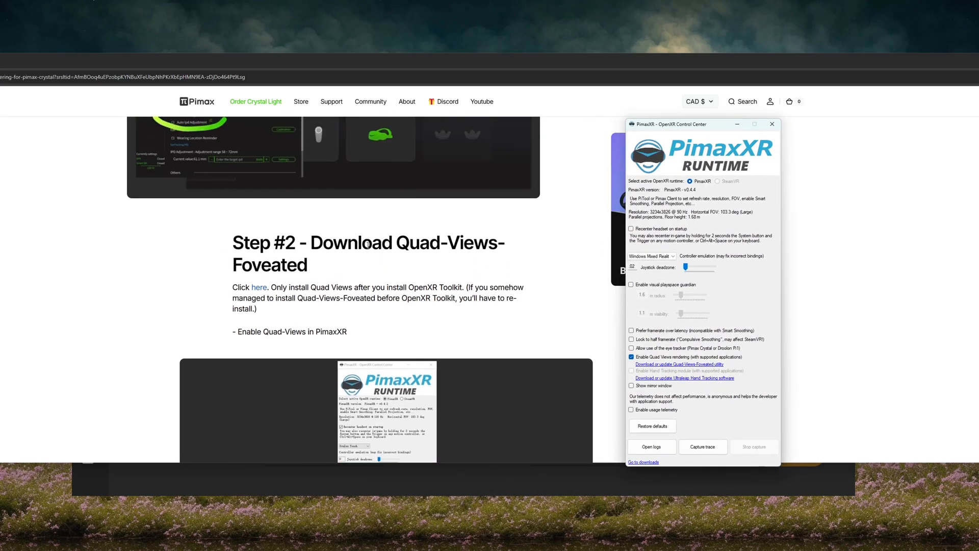
pyautogui.scroll(-3)
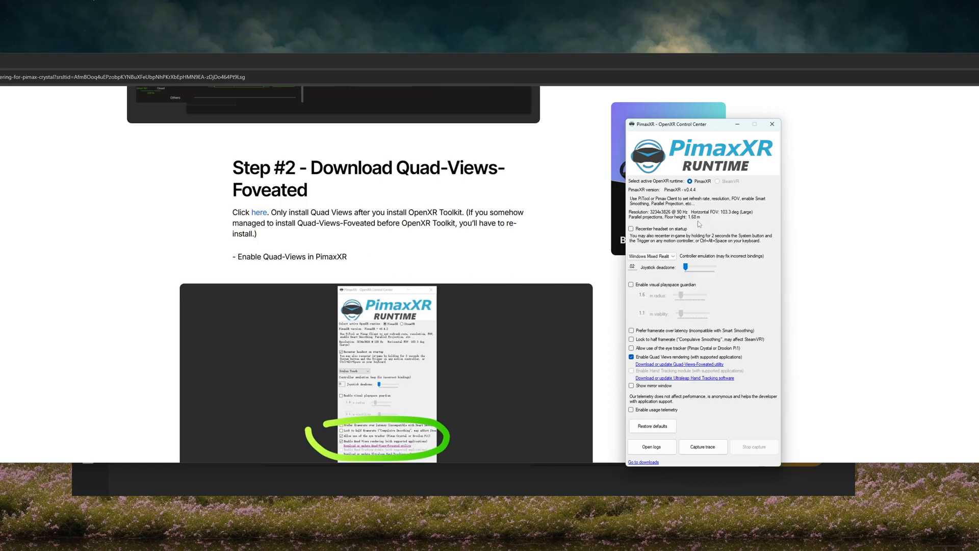
pyautogui.moveTo(655, 134)
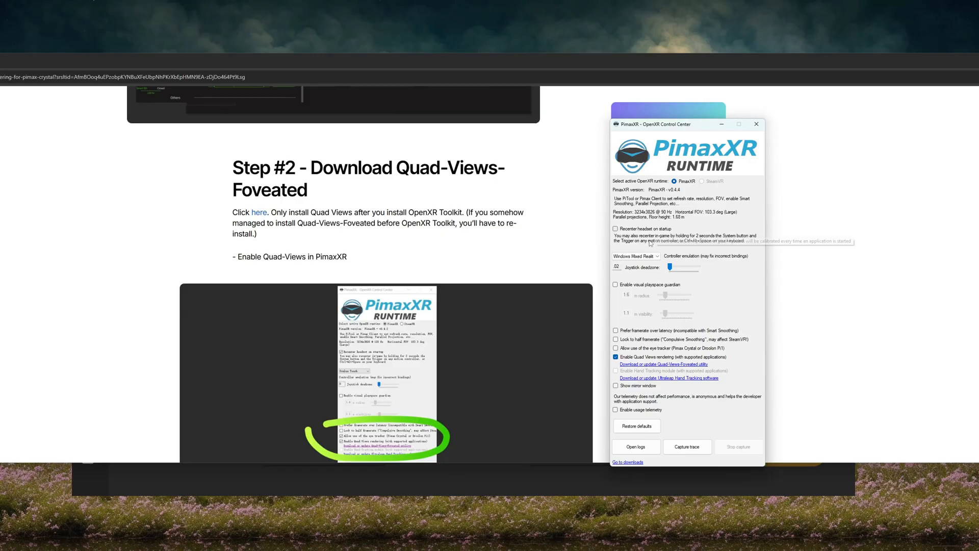
pyautogui.click(635, 256)
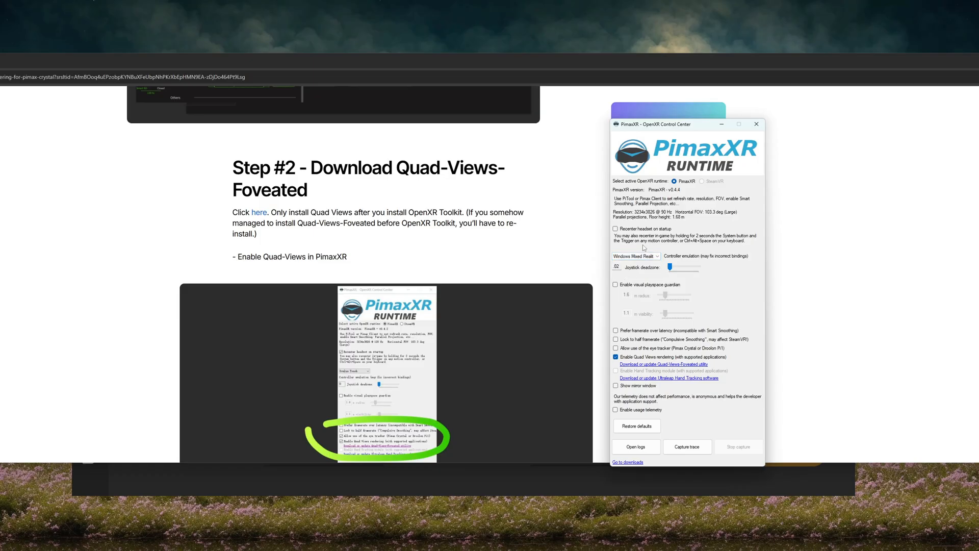
pyautogui.moveTo(632, 332)
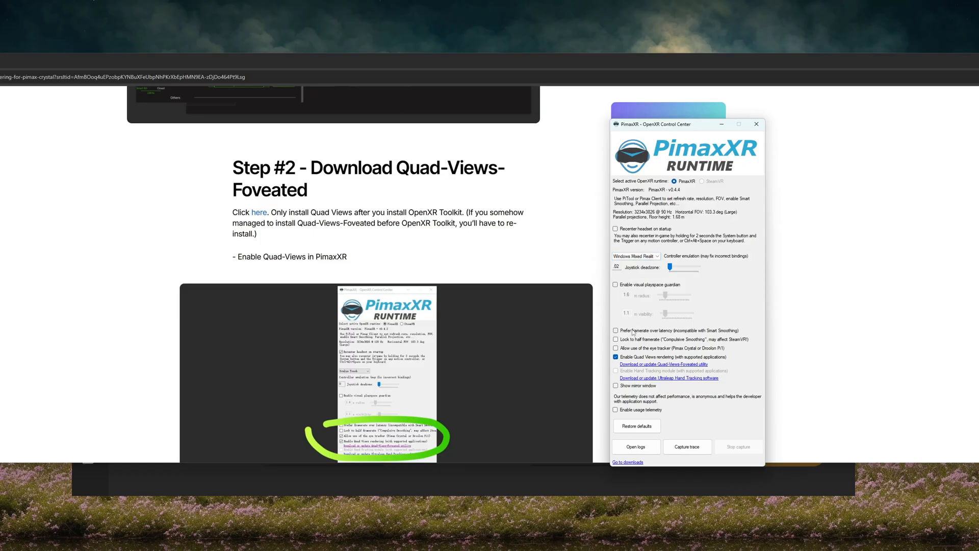
pyautogui.moveTo(631, 330)
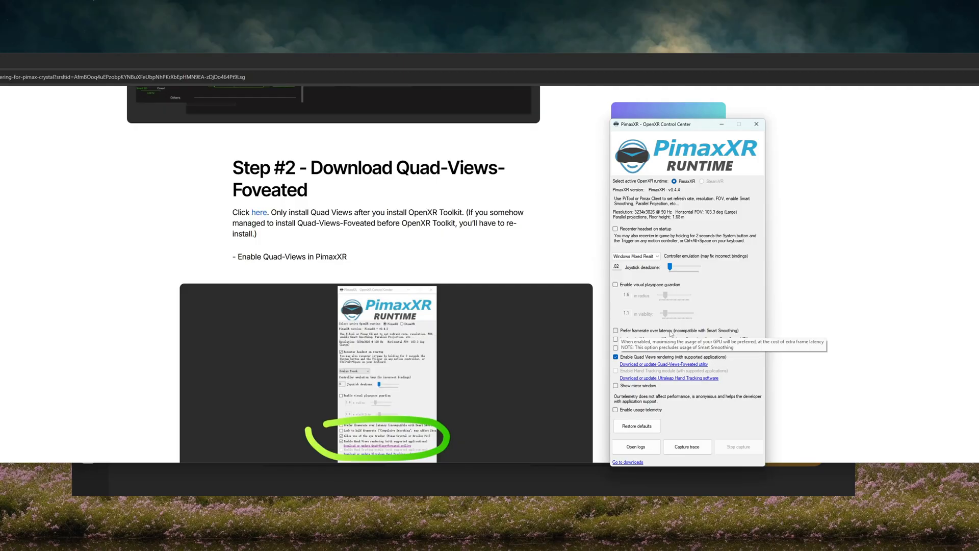
pyautogui.click(616, 331)
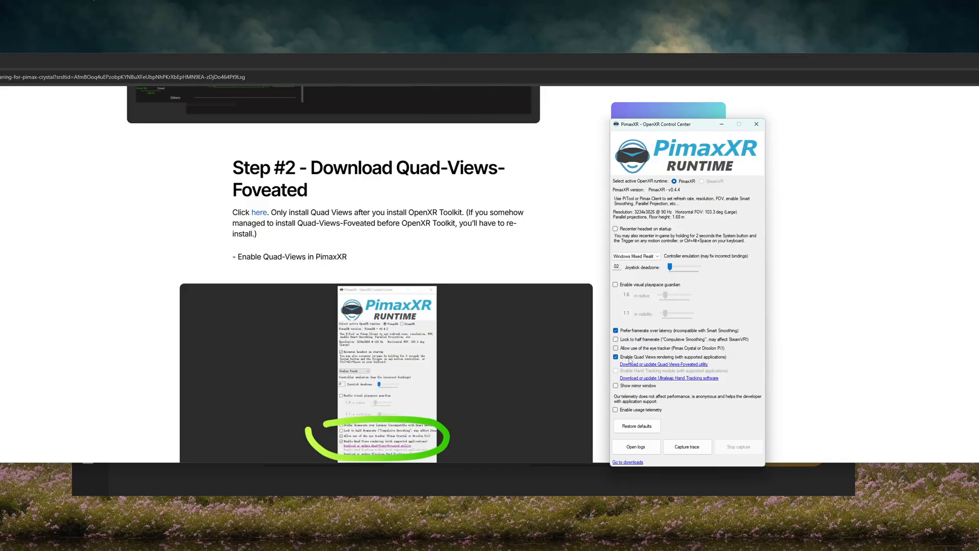
# Step: Bring the guide past the Safe mode step and move the OpenXR Toolkit window over the page, leaving safe mode off
pyautogui.scroll(-3)
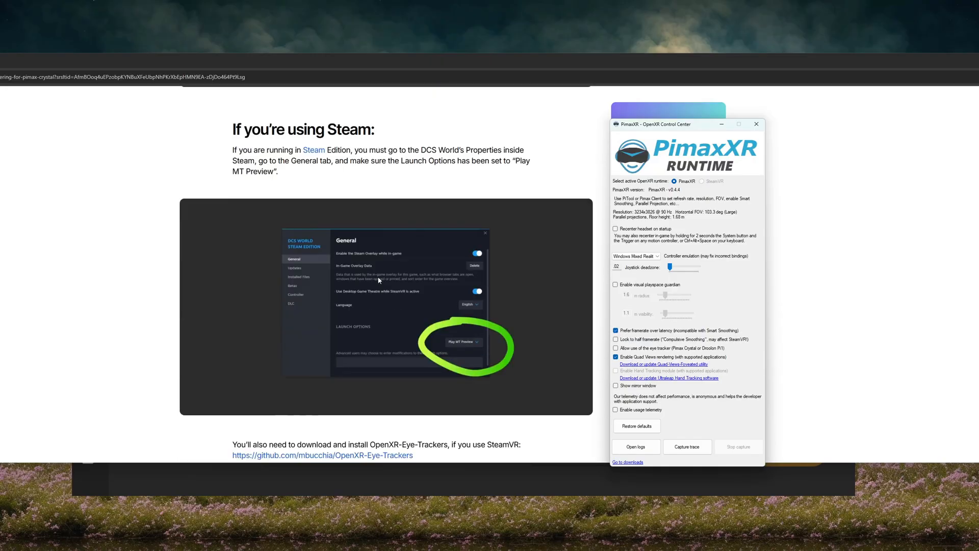
pyautogui.scroll(-3)
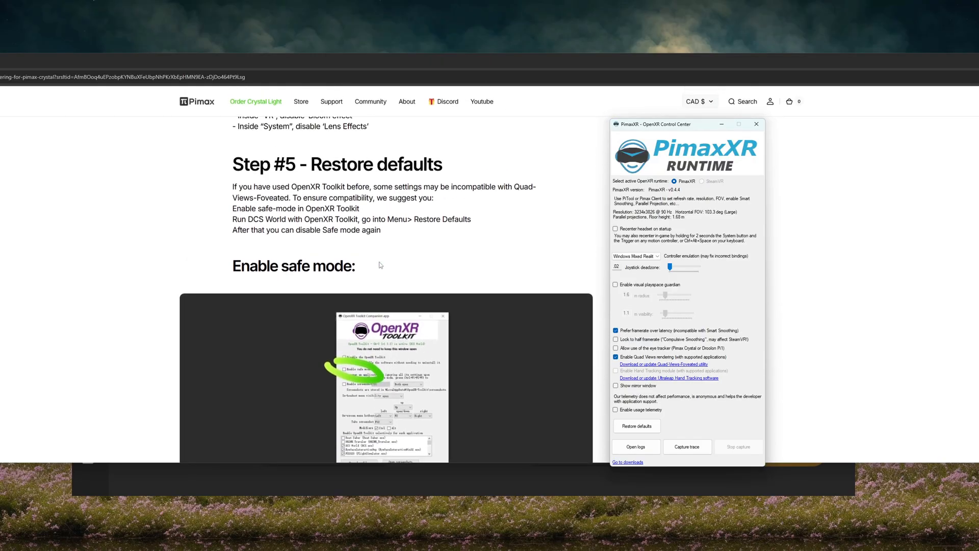
pyautogui.scroll(-3)
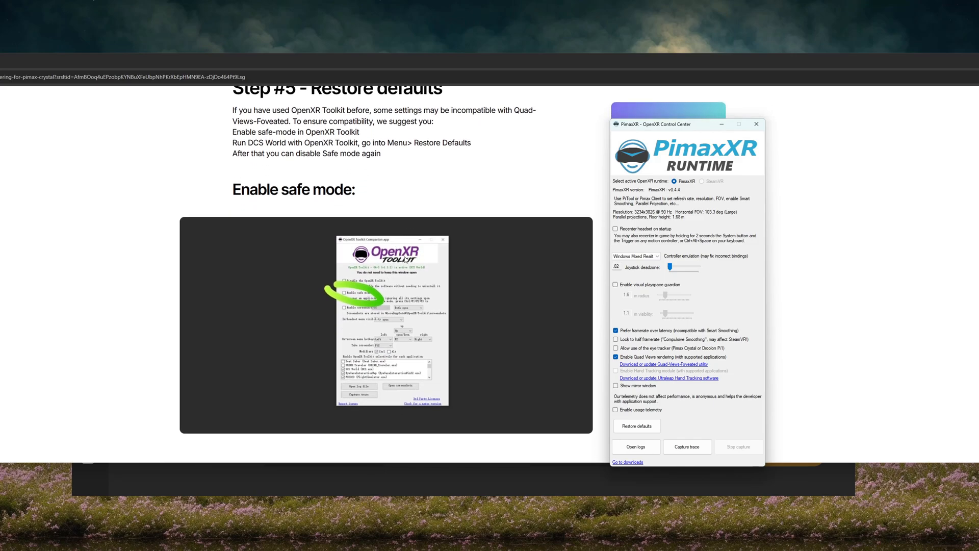
pyautogui.scroll(-3)
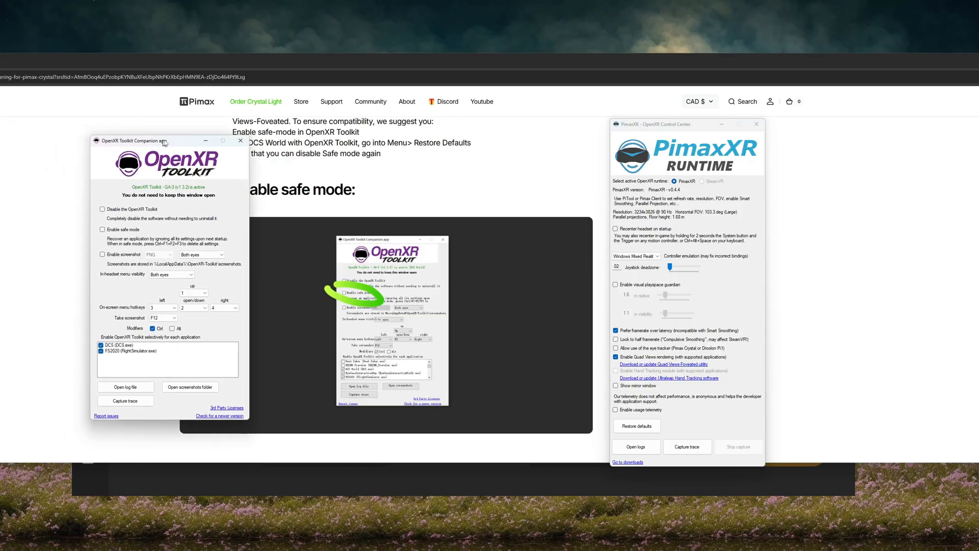
pyautogui.moveTo(141, 140); pyautogui.dragTo(553, 155)
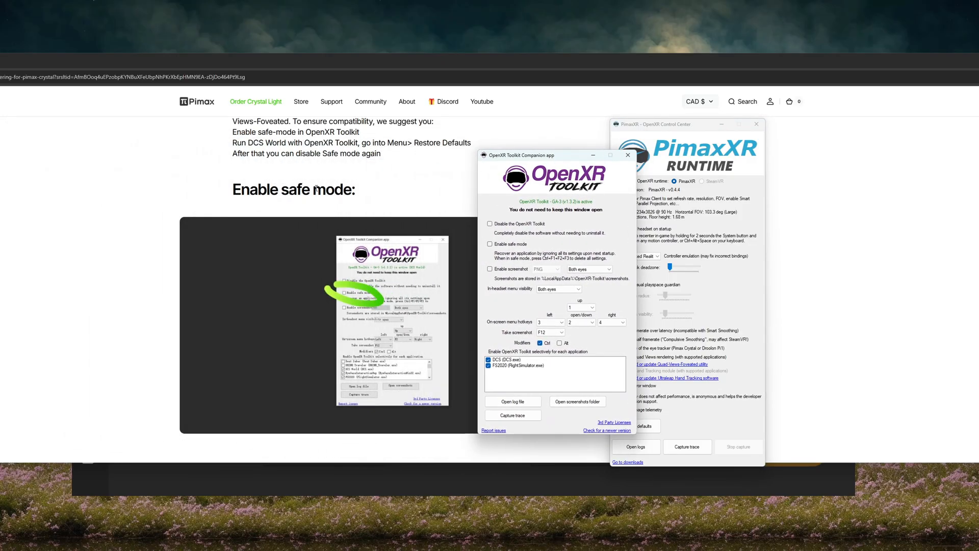
pyautogui.moveTo(473, 242)
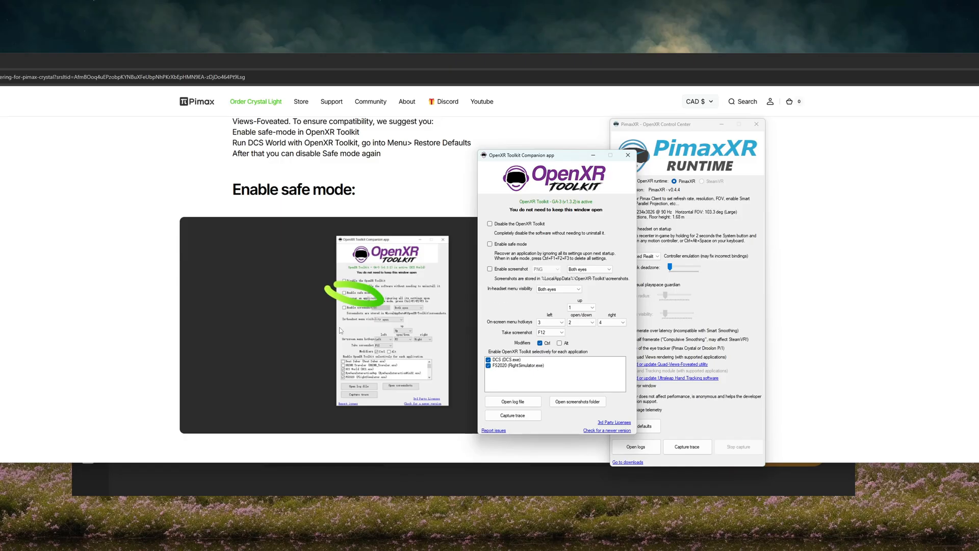
# Step: Reach the guide's Step #6 Tally Mouse companion app and bring the companion windows back in front
pyautogui.scroll(-3)
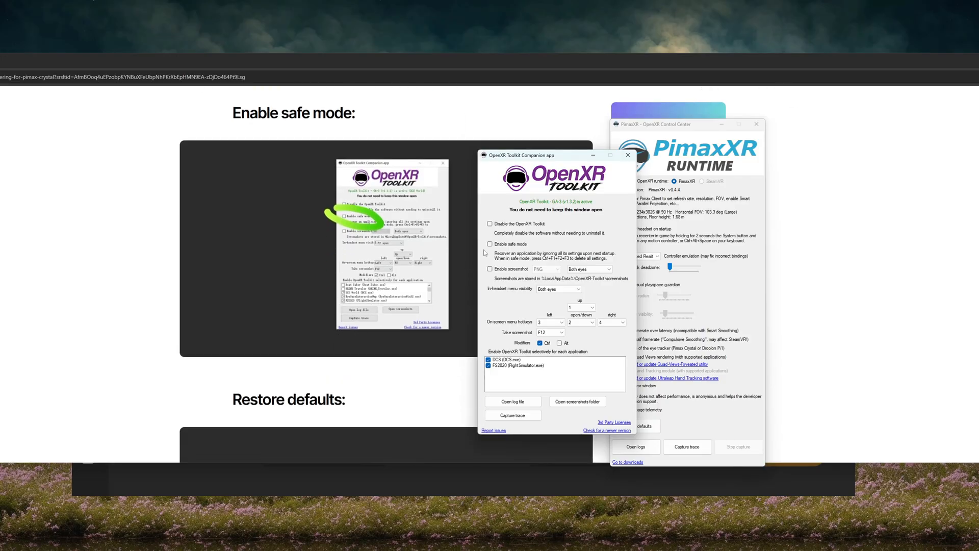
pyautogui.scroll(-3)
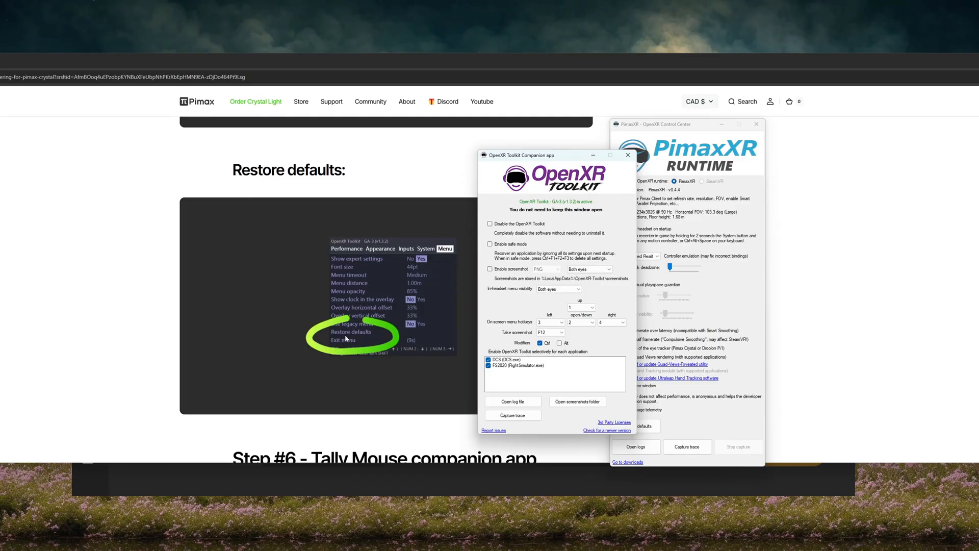
pyautogui.moveTo(433, 279)
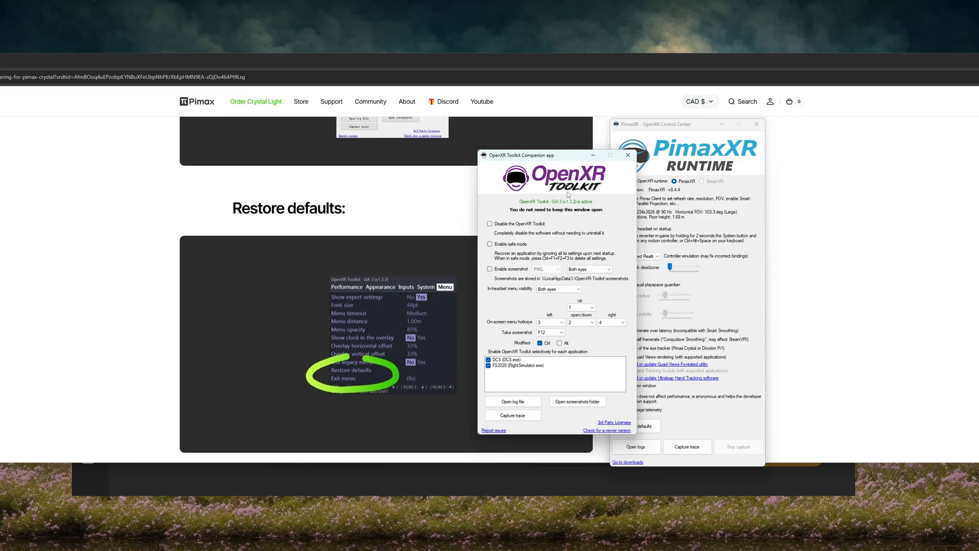
pyautogui.scroll(-3)
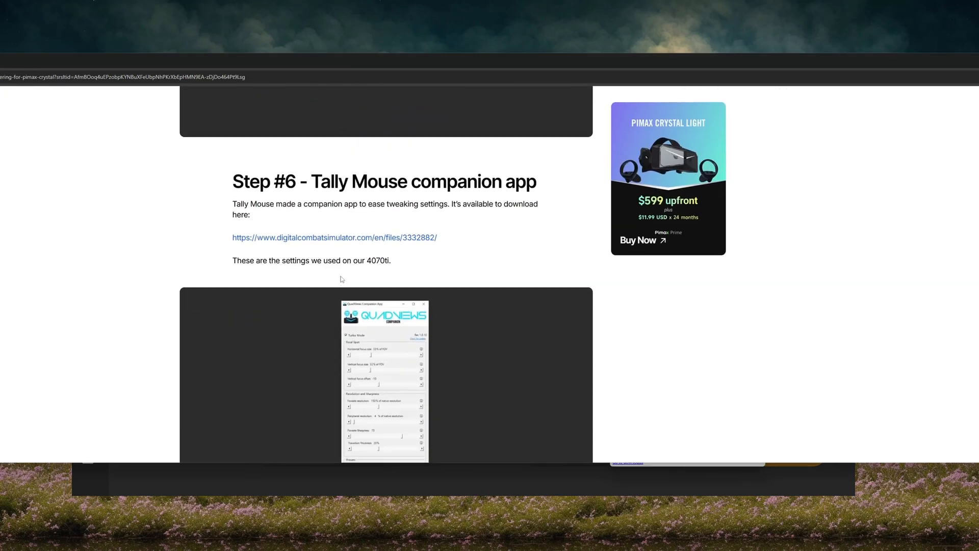
pyautogui.press('alt+tab')
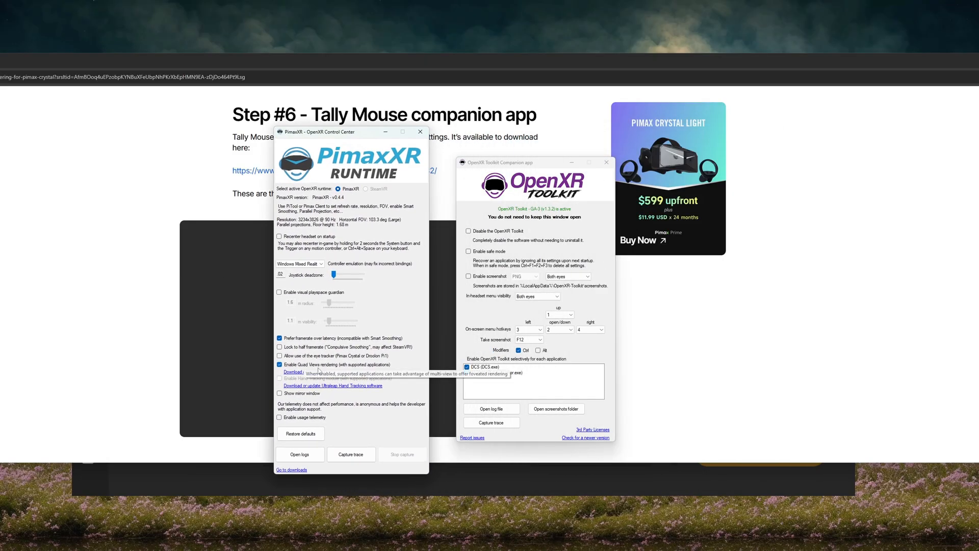
# Step: Reach the Quad-Views-Foveated wiki's Setup section with the 1.1.3 installer link from PimaxXR's download button
pyautogui.click(293, 372)
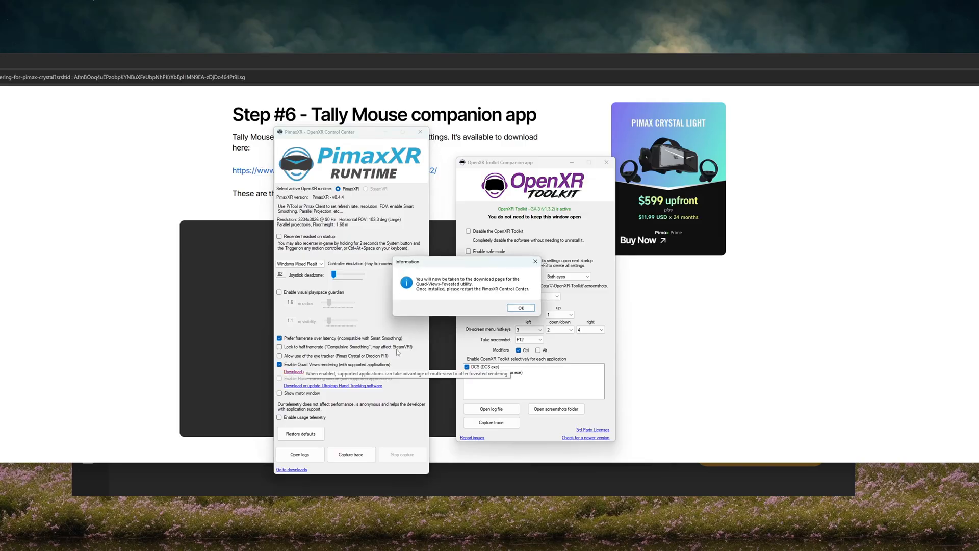
pyautogui.click(520, 307)
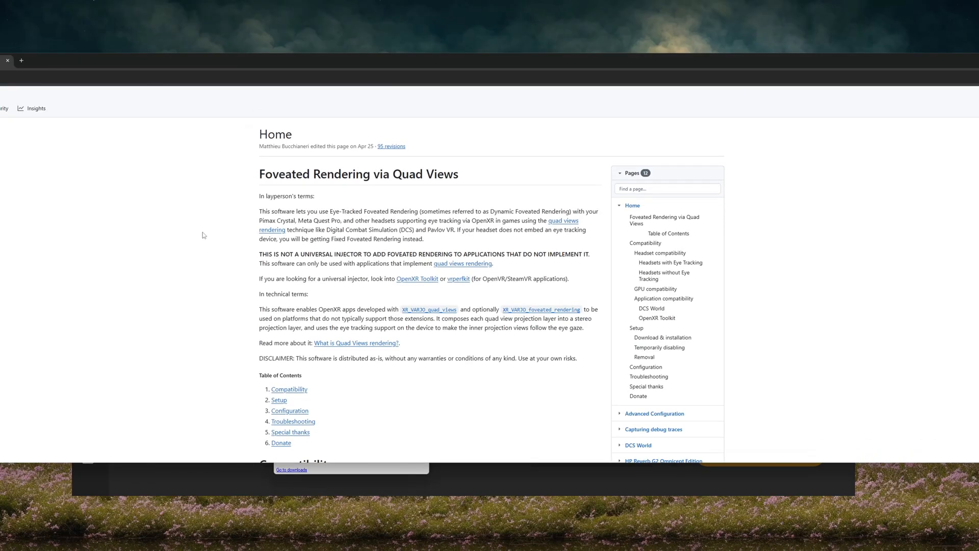
pyautogui.click(650, 328)
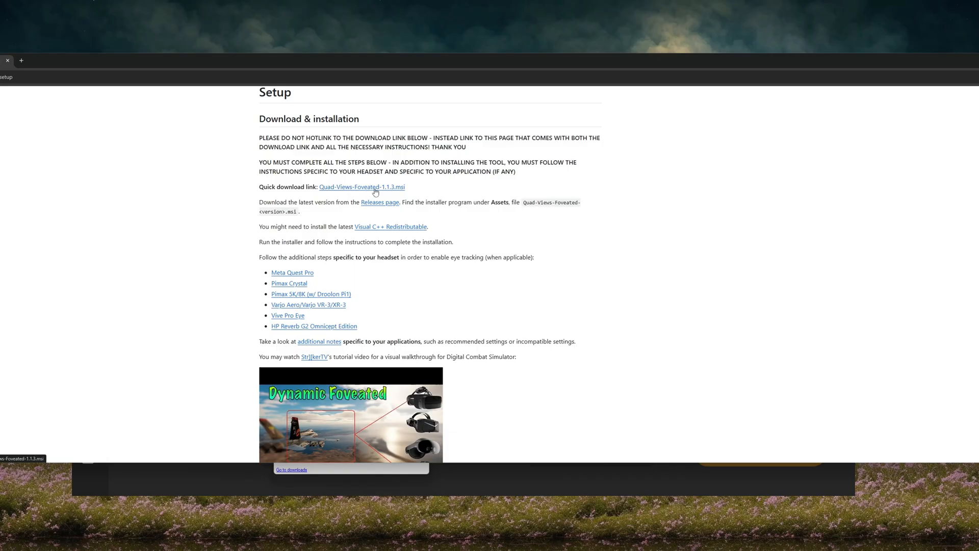
pyautogui.moveTo(398, 193)
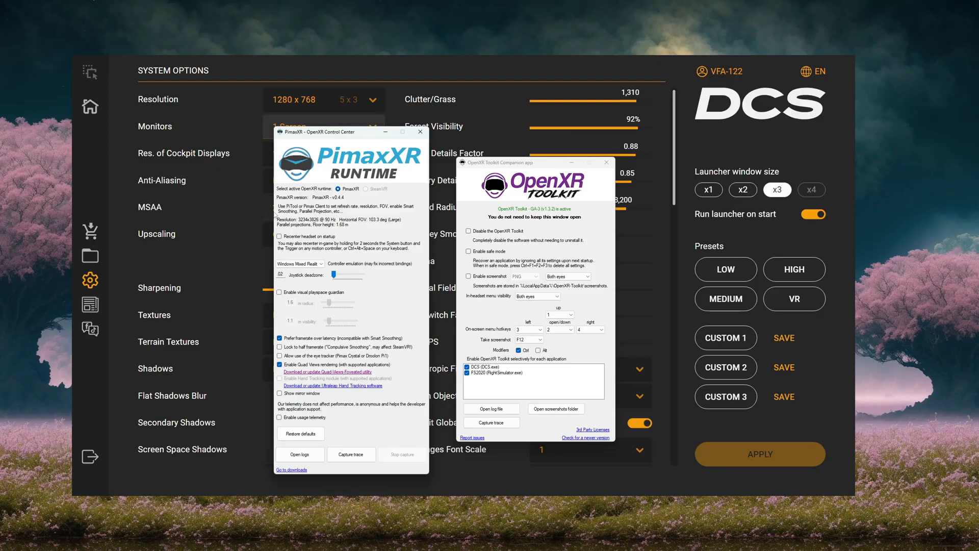
# Step: Launch the QuadViews Companion App by Tally Mouse over the guide's Step #6
pyautogui.click(420, 131)
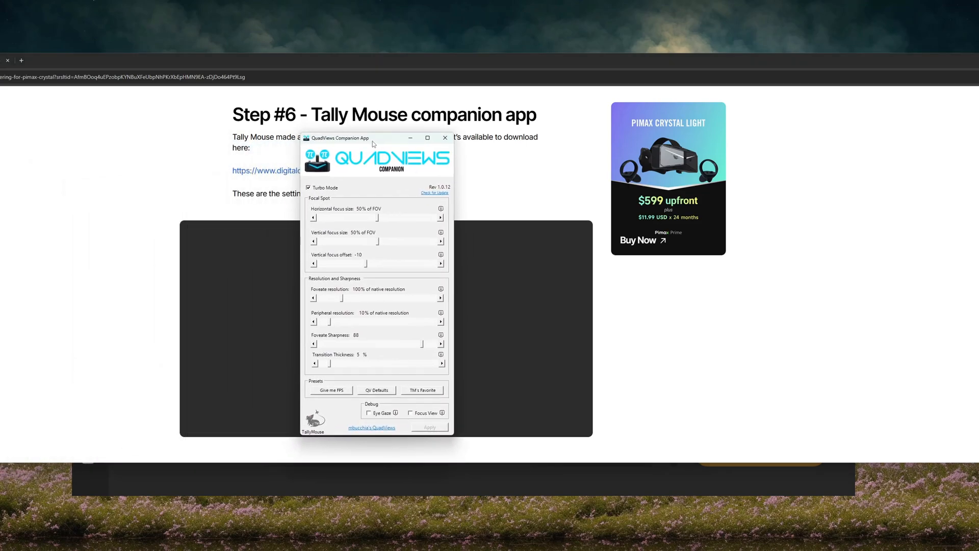
# Step: Move the QuadViews window aside and scroll the guide to the Demo video and Resolution & FPS comparison
pyautogui.moveTo(372, 138); pyautogui.dragTo(372, 133)
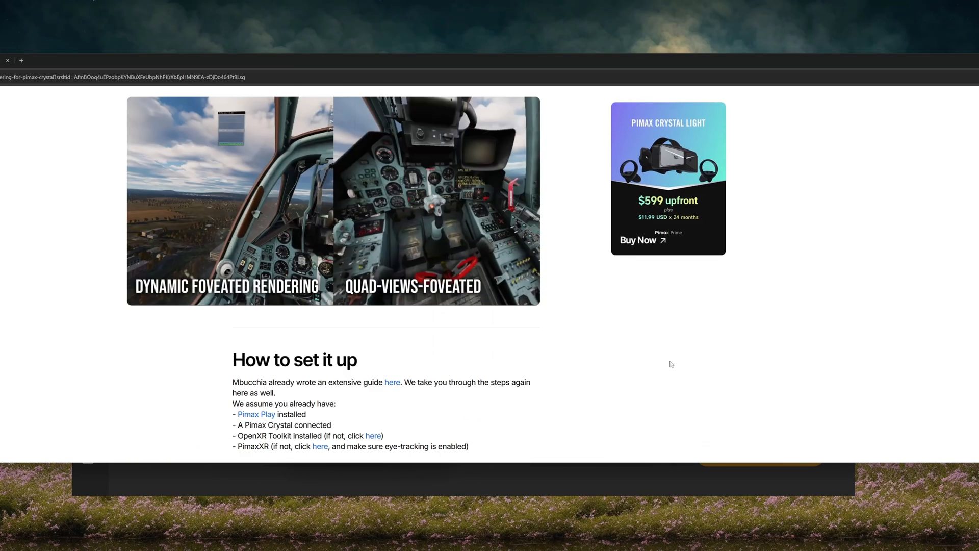
pyautogui.scroll(-3)
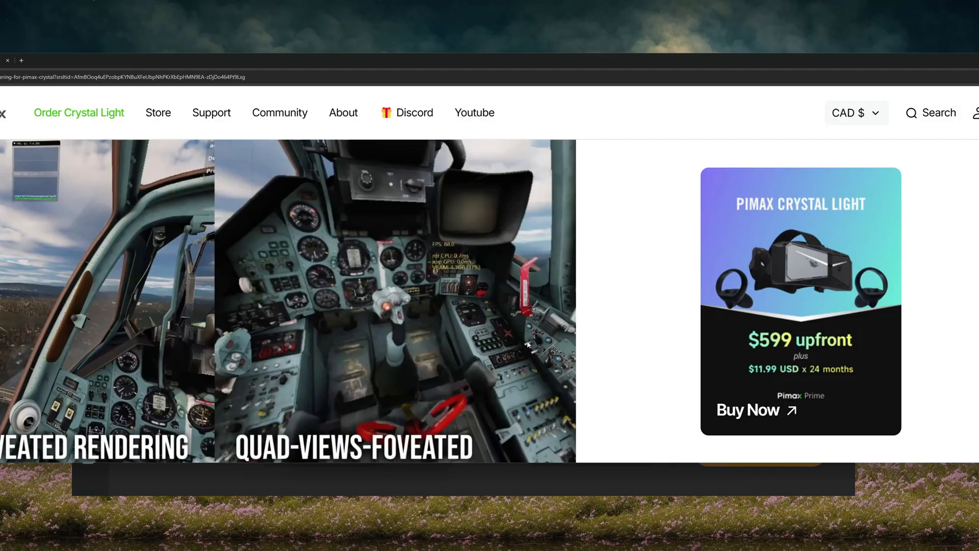
pyautogui.scroll(-3)
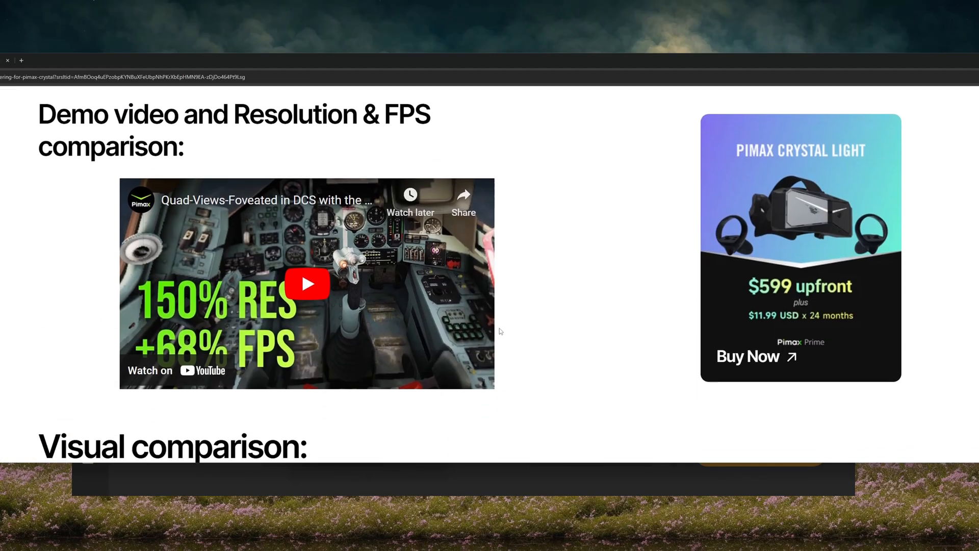
pyautogui.moveTo(537, 341)
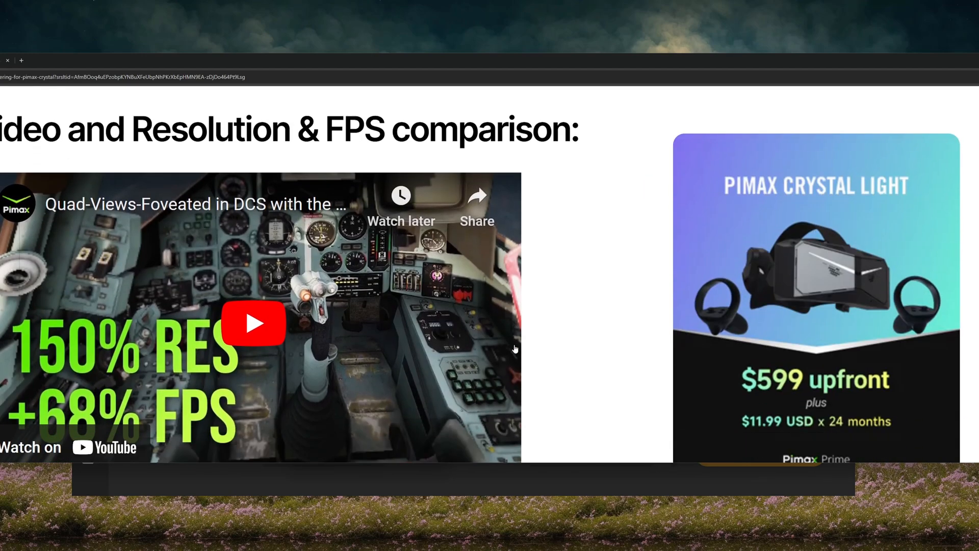
pyautogui.scroll(-3)
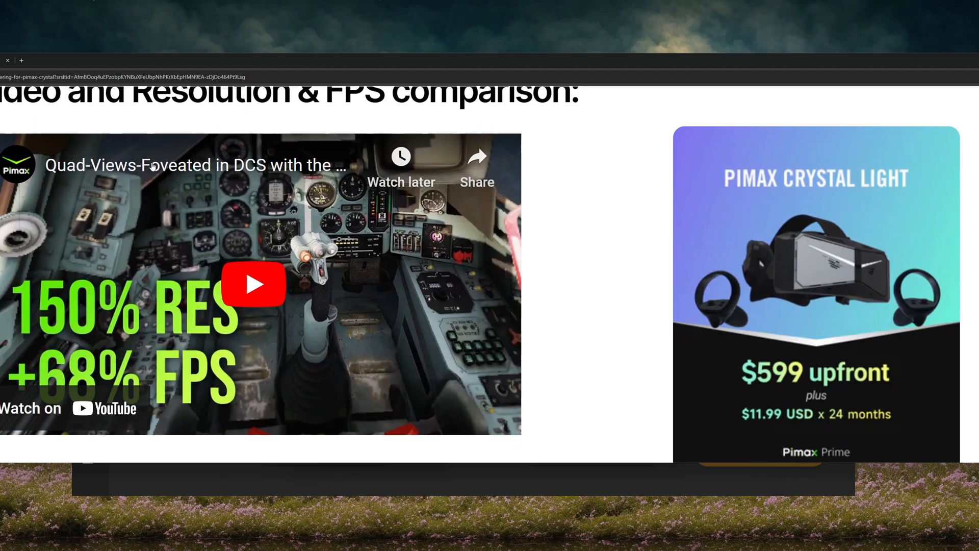
pyautogui.moveTo(278, 199)
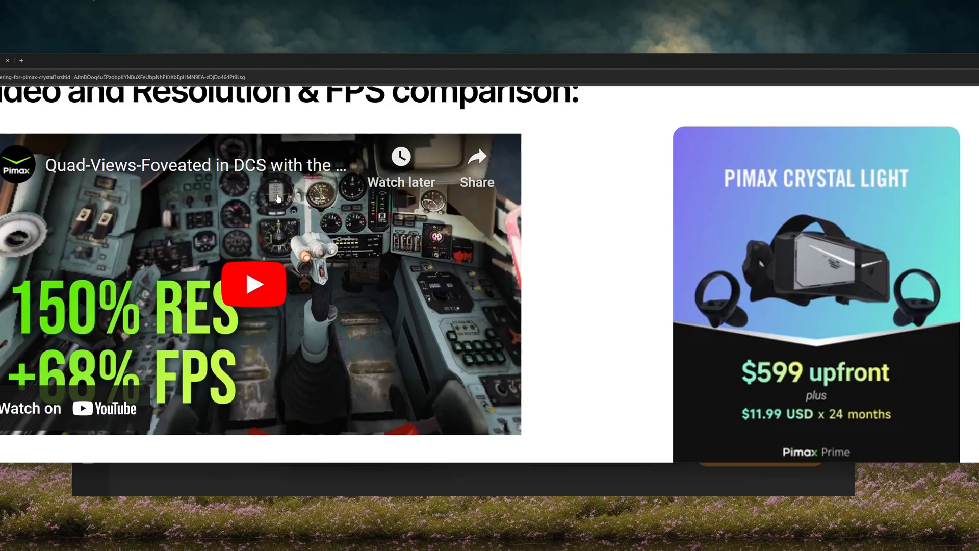
pyautogui.moveTo(581, 299)
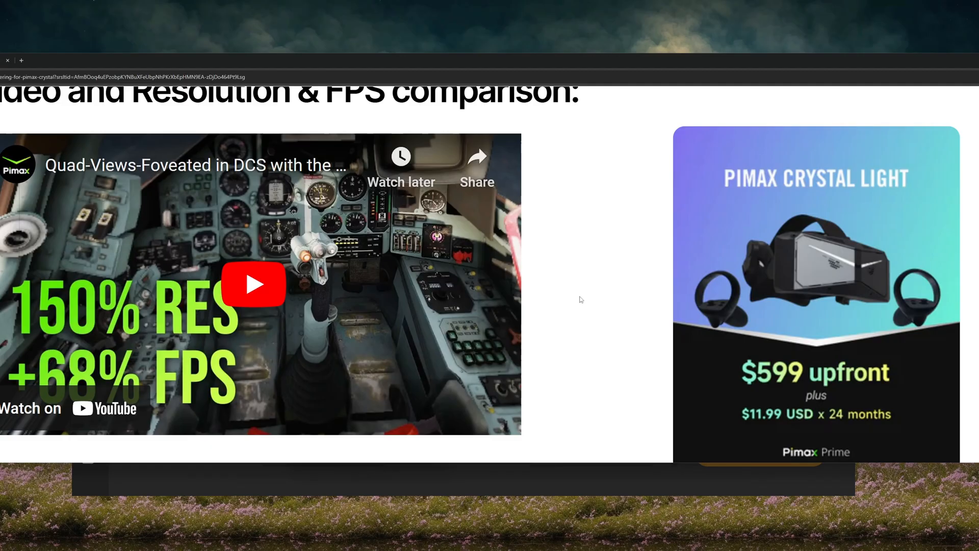
pyautogui.scroll(-3)
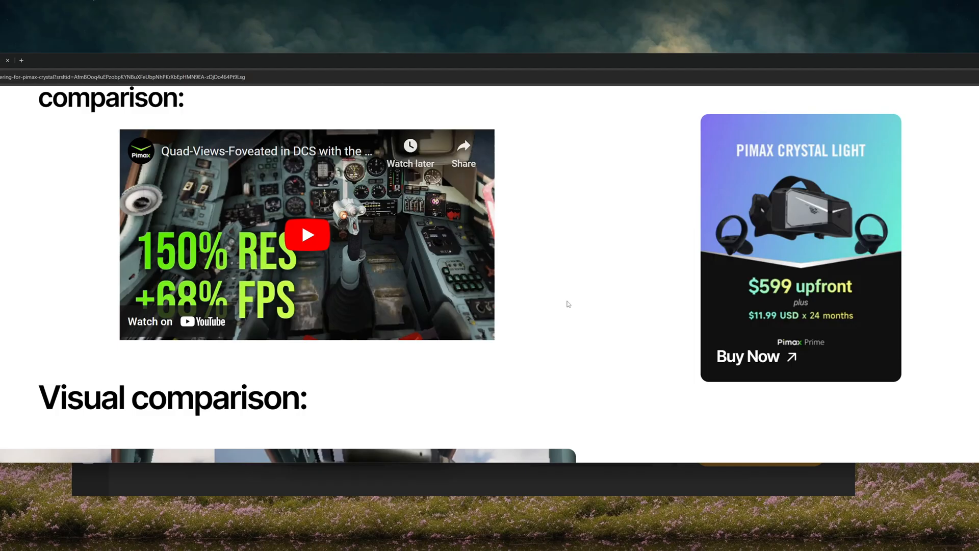
pyautogui.scroll(-3)
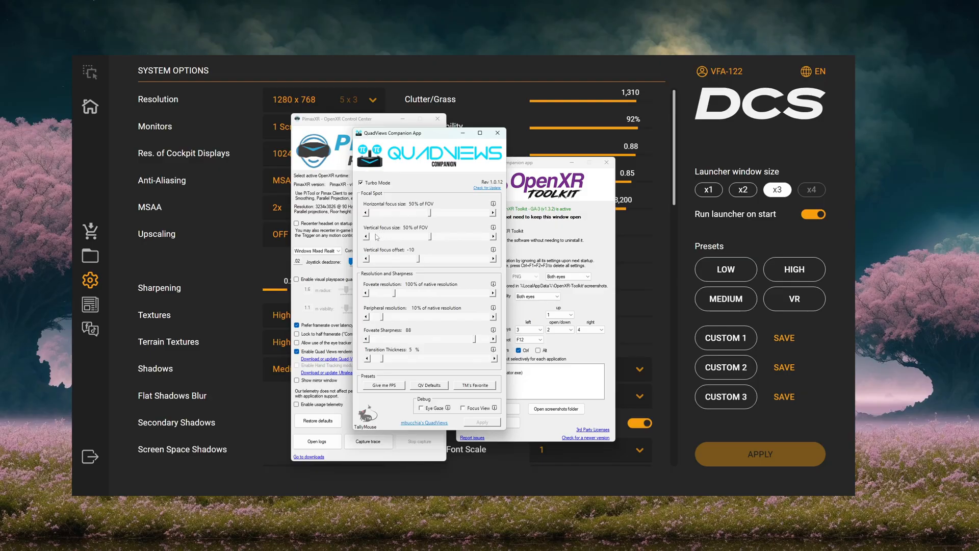
pyautogui.moveTo(456, 207)
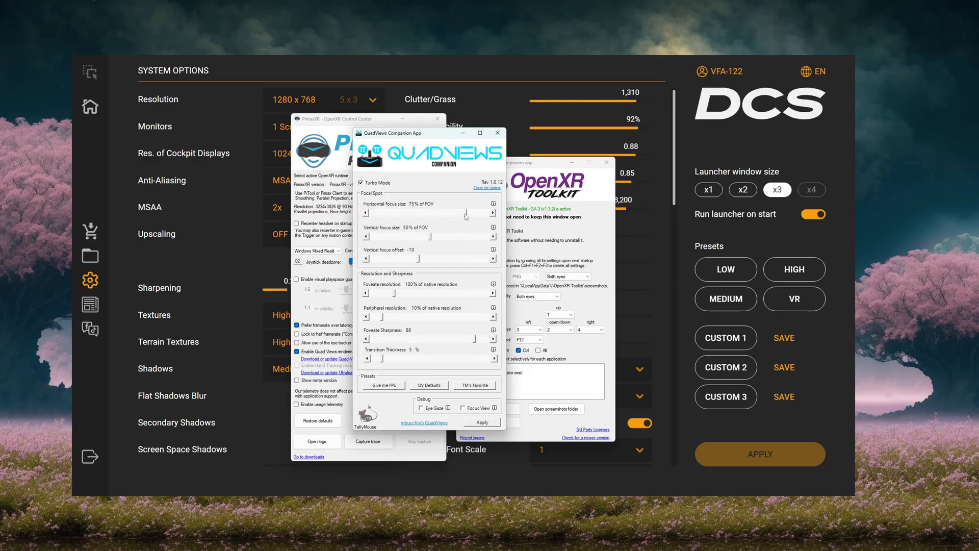
pyautogui.moveTo(465, 212); pyautogui.dragTo(431, 212)
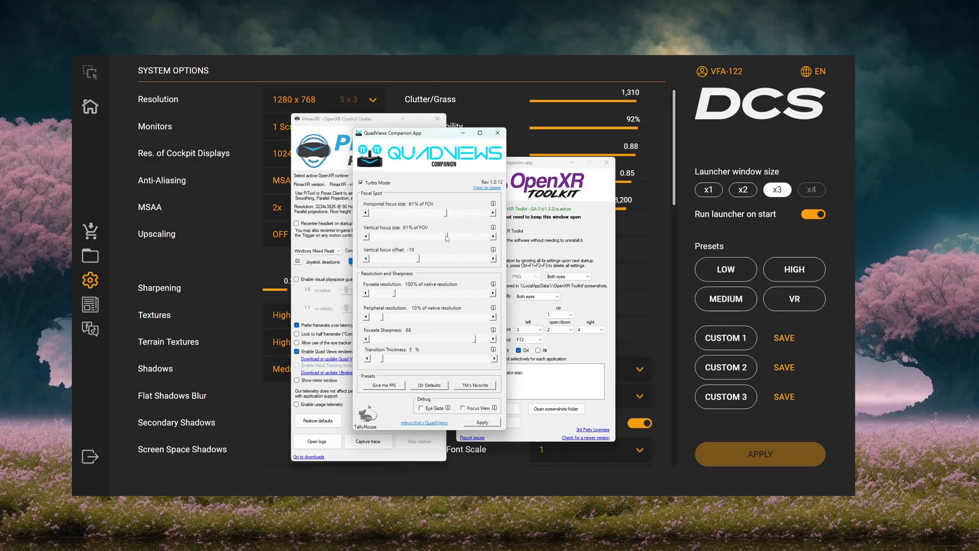
pyautogui.moveTo(446, 237)
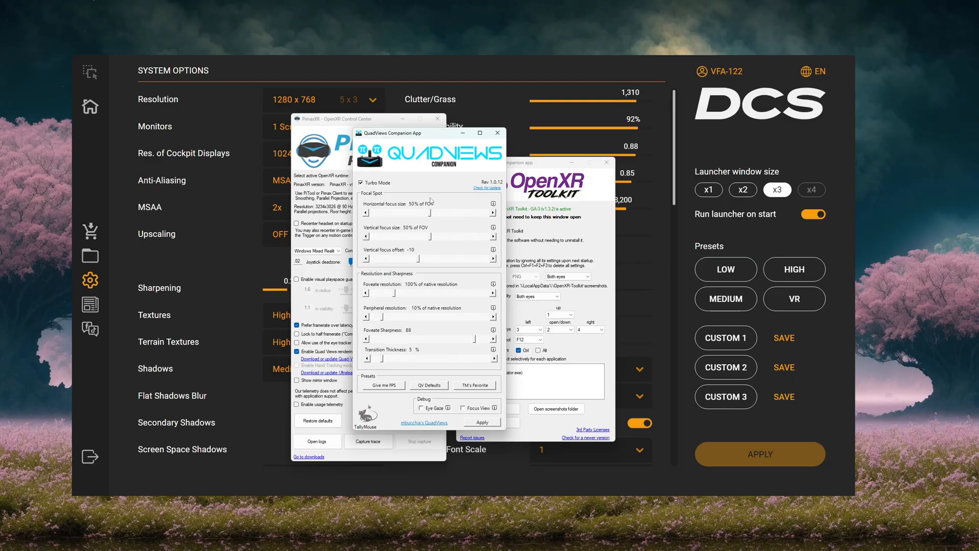
pyautogui.moveTo(376, 264)
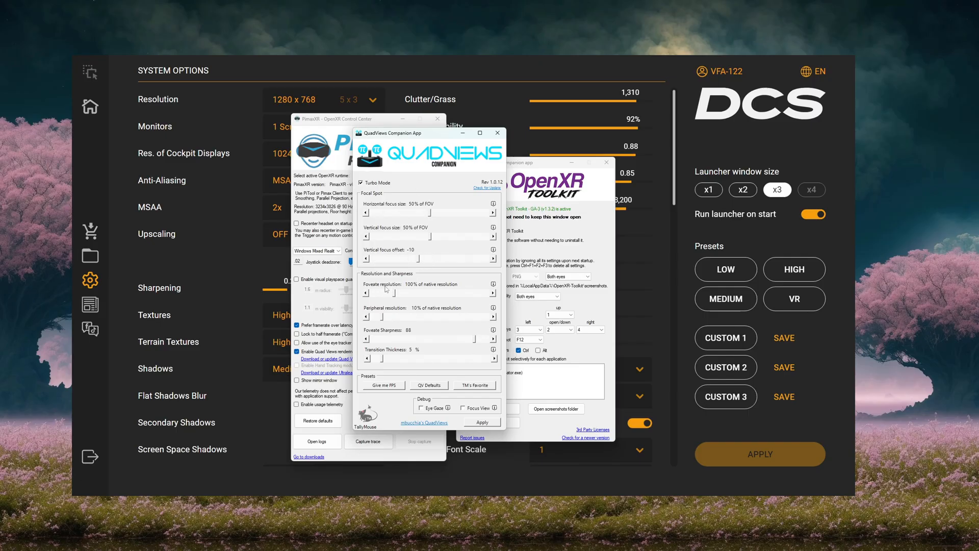
pyautogui.moveTo(417, 289)
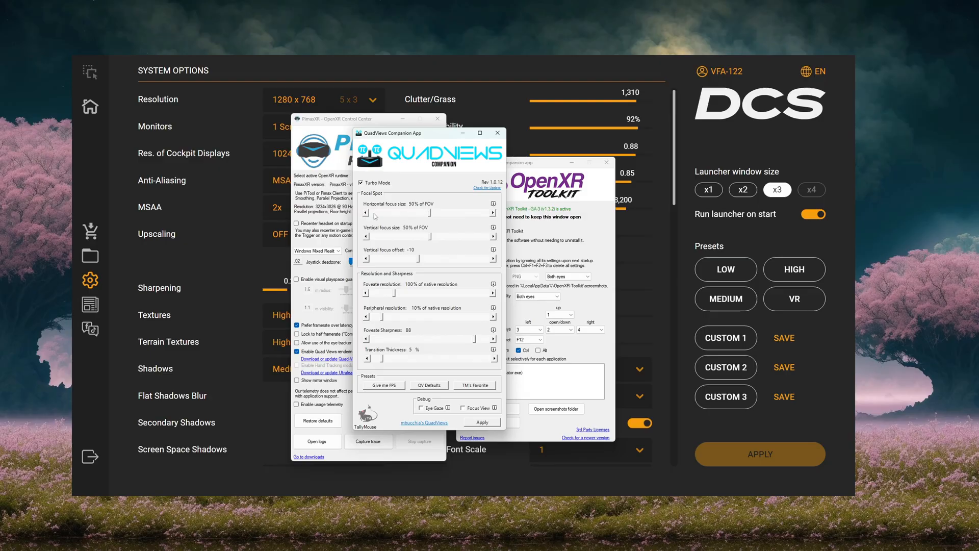
pyautogui.moveTo(414, 215)
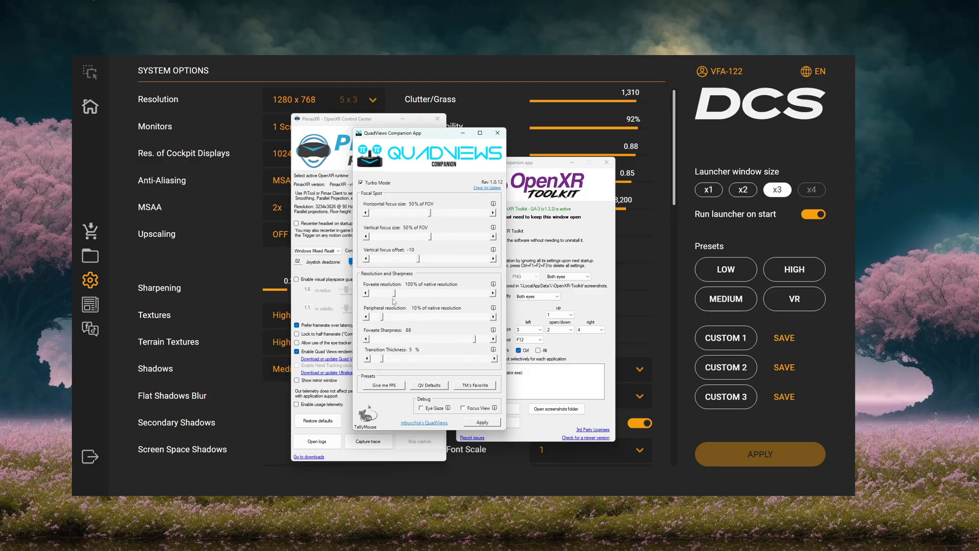
pyautogui.moveTo(405, 286)
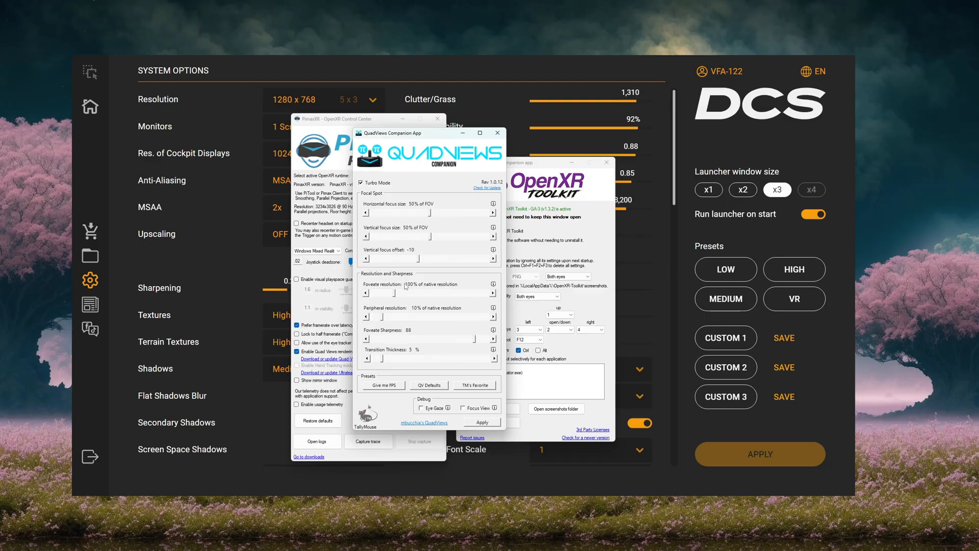
pyautogui.moveTo(403, 287)
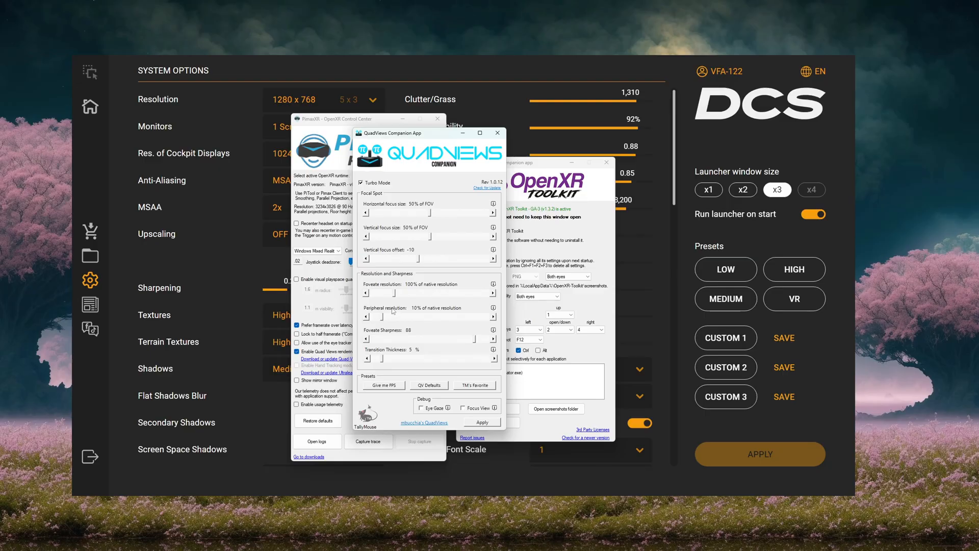
pyautogui.moveTo(409, 311)
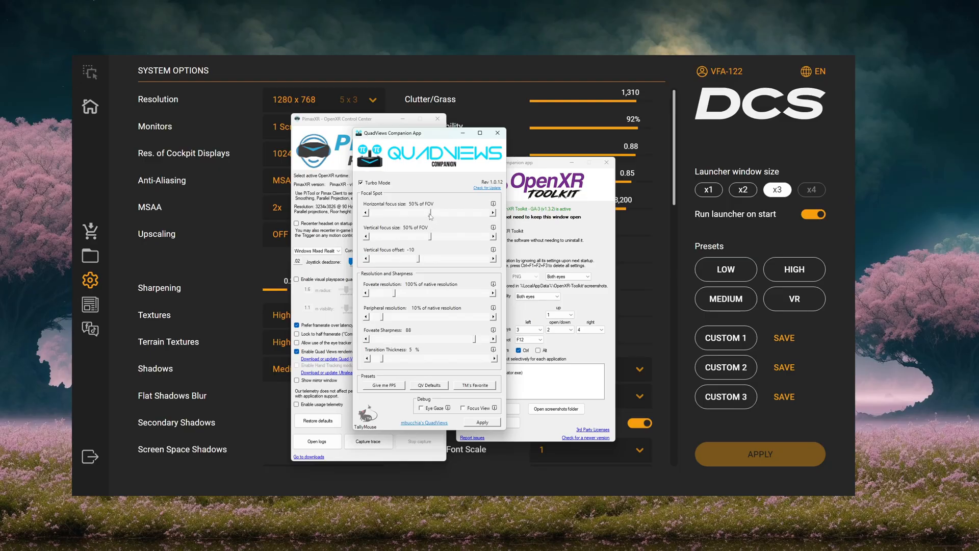
pyautogui.moveTo(422, 245)
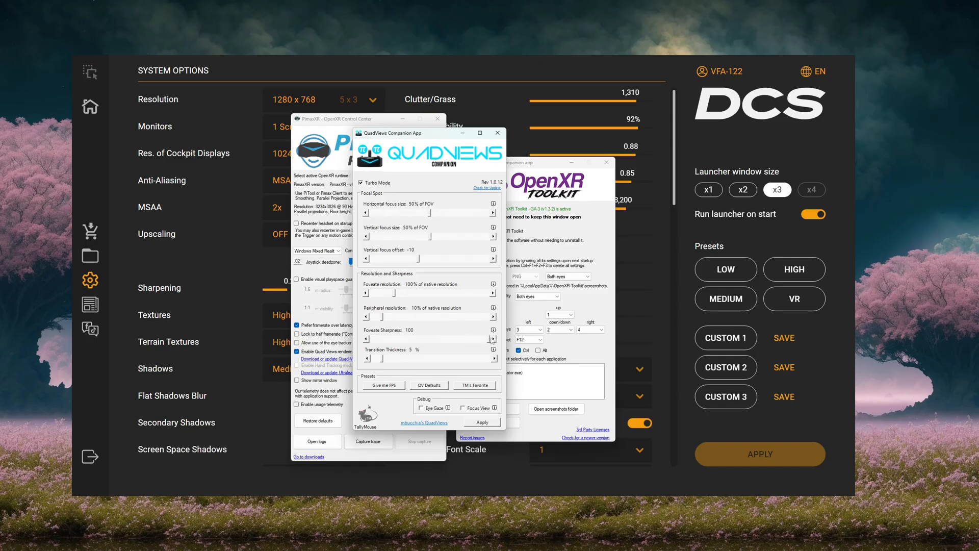
# Step: Lower Foveate Sharpness to 90 and keep Transition Thickness at 5%
pyautogui.moveTo(494, 336); pyautogui.dragTo(479, 336)
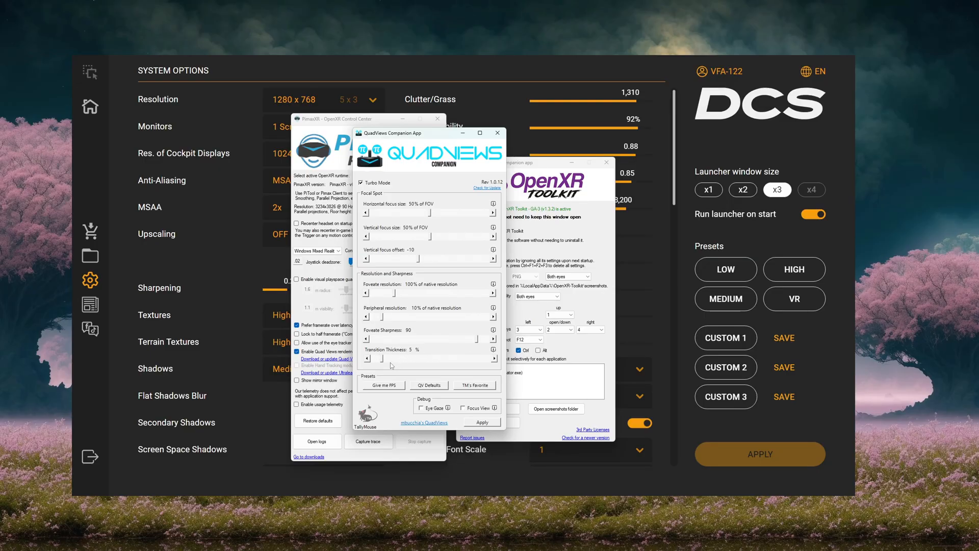
pyautogui.moveTo(386, 358); pyautogui.dragTo(439, 358)
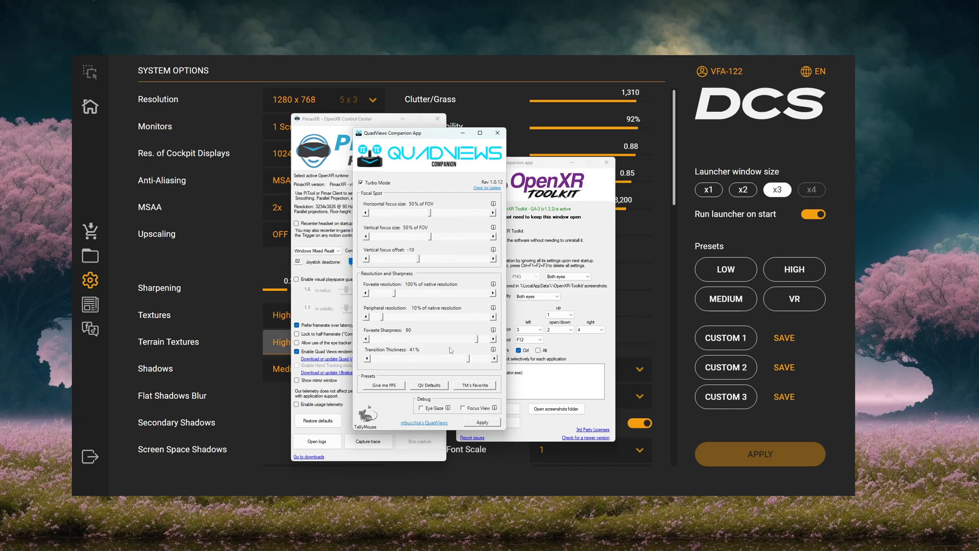
pyautogui.moveTo(459, 363)
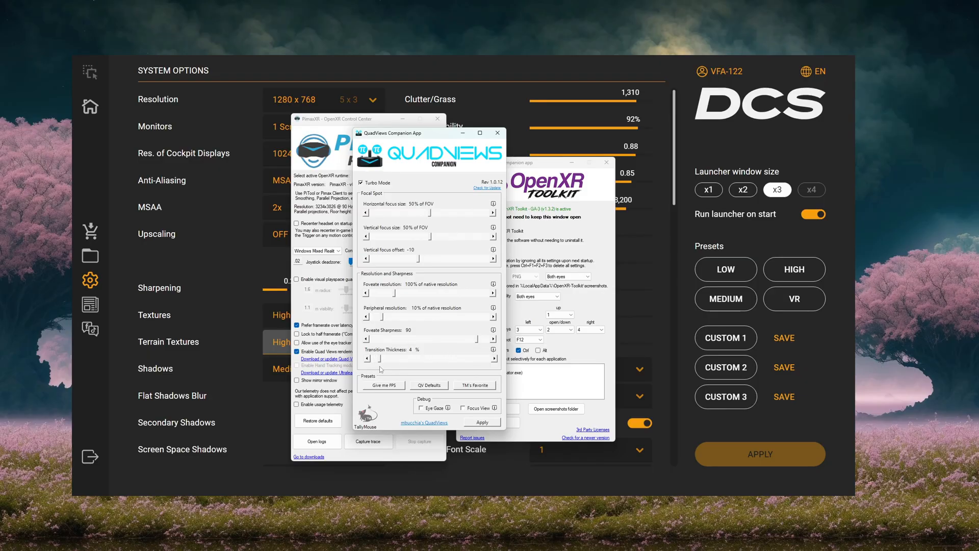
pyautogui.click(494, 358)
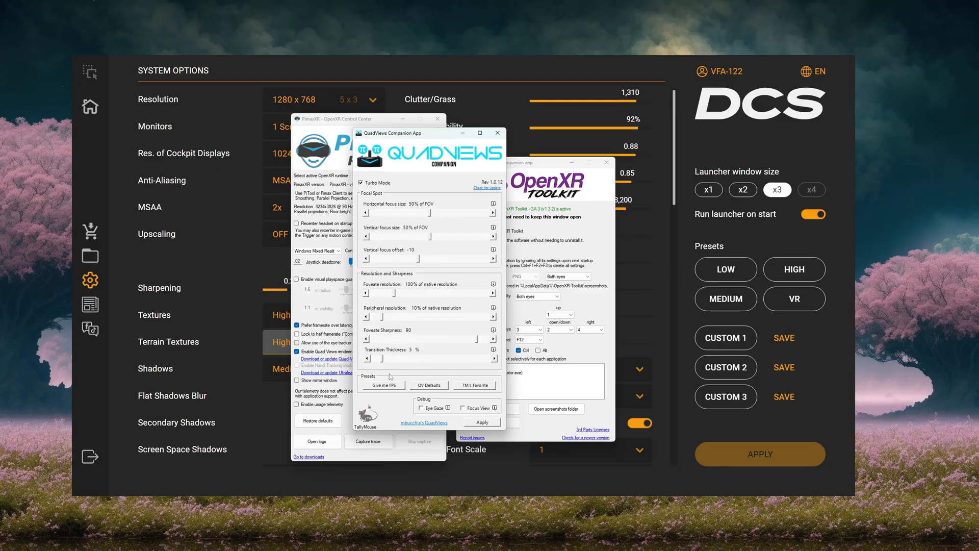
pyautogui.moveTo(451, 367)
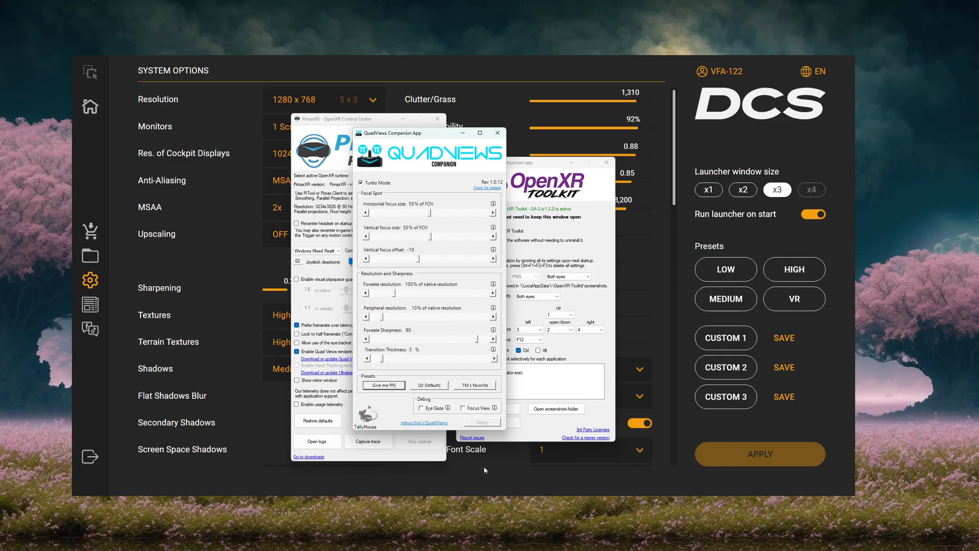
pyautogui.moveTo(69, 362)
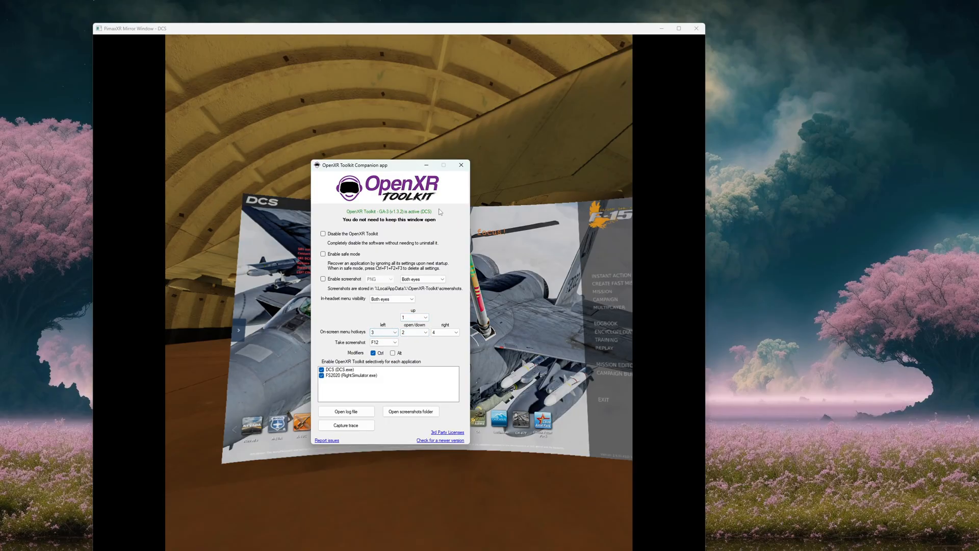
# Step: Close the OpenXR Toolkit companion and return to the DCS mirror view with the FPS overlay enabled
pyautogui.click(461, 164)
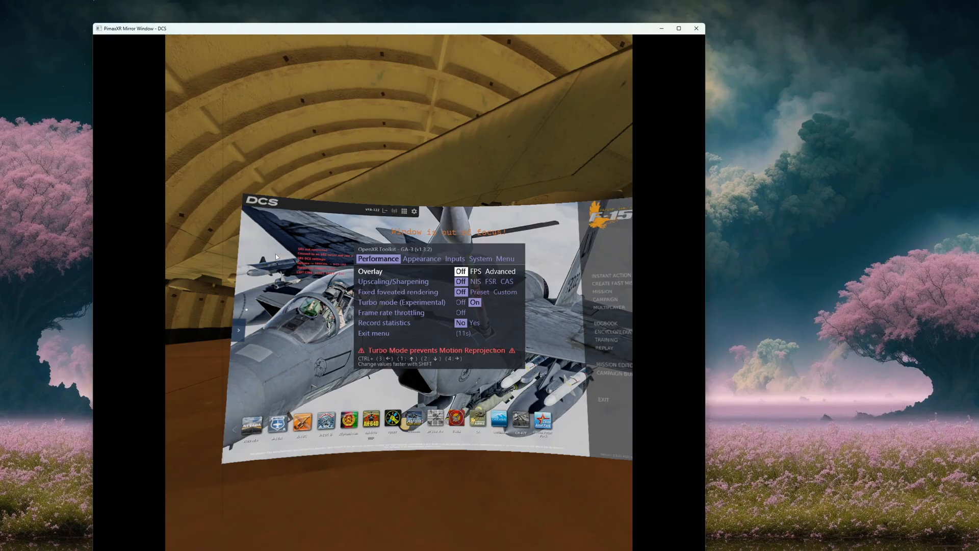
pyautogui.click(475, 270)
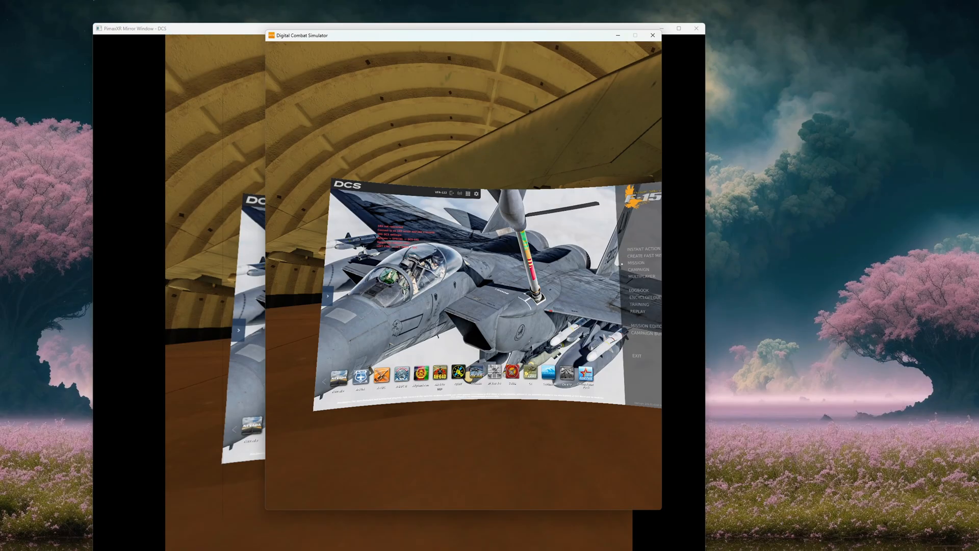
pyautogui.click(643, 247)
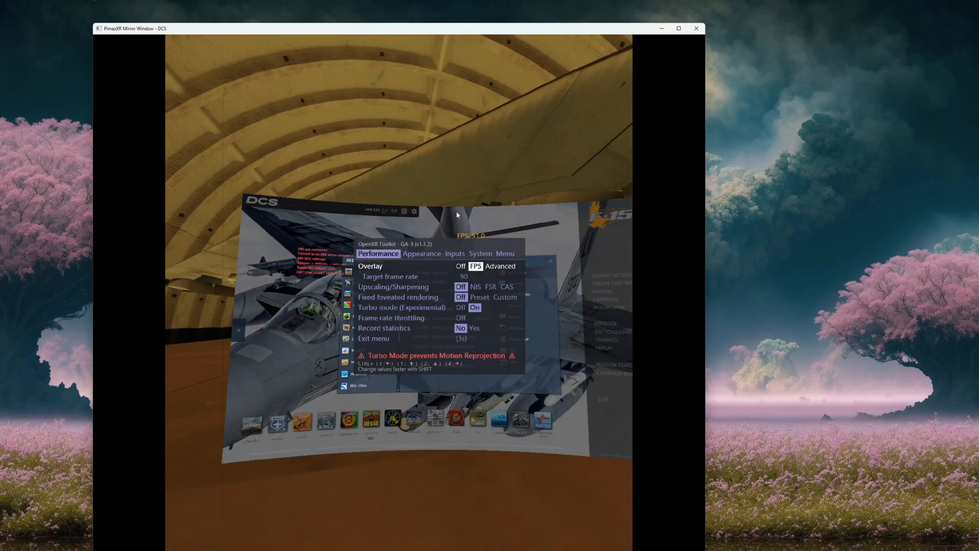
pyautogui.moveTo(434, 223)
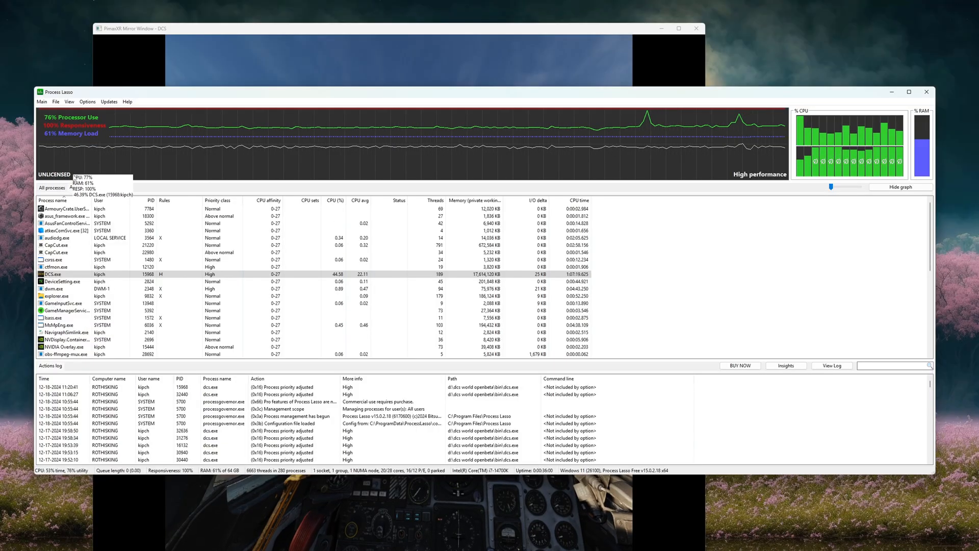
# Step: Show Active processes and bring up the action menu for DCS.exe running at High priority
pyautogui.click(85, 187)
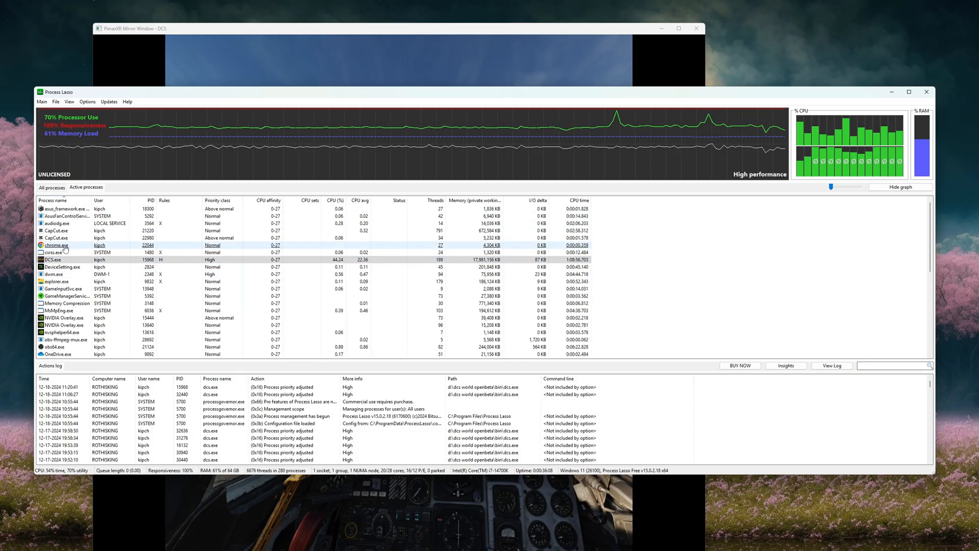
pyautogui.rightClick(53, 260)
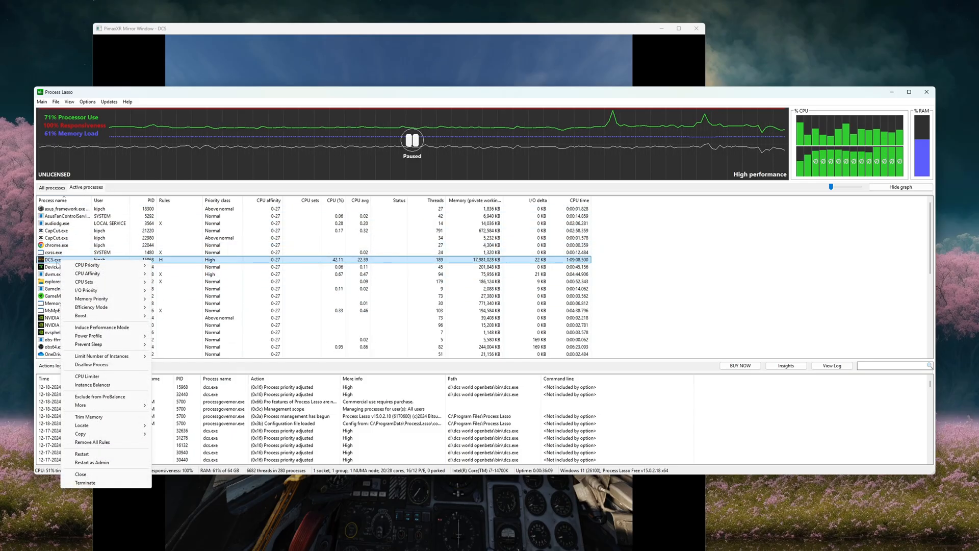
pyautogui.moveTo(170, 274)
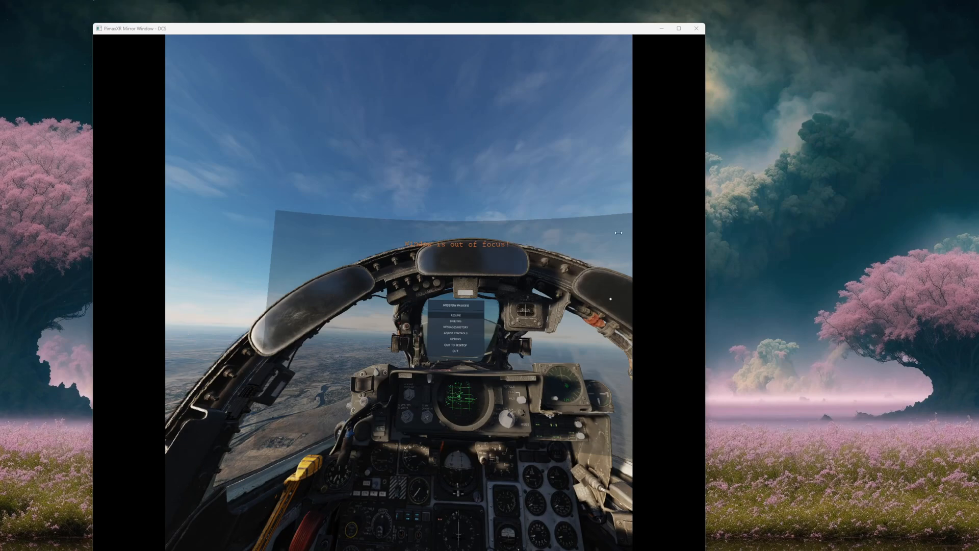
# Step: Bring up the OpenXR Toolkit menu in the cockpit with the performance overlay set to Off
pyautogui.press('alt+tab')
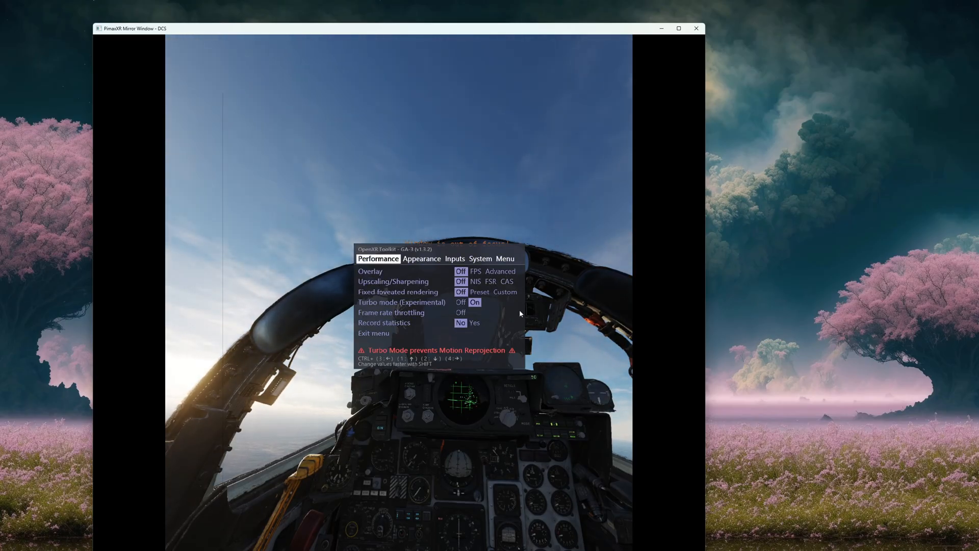
pyautogui.click(481, 250)
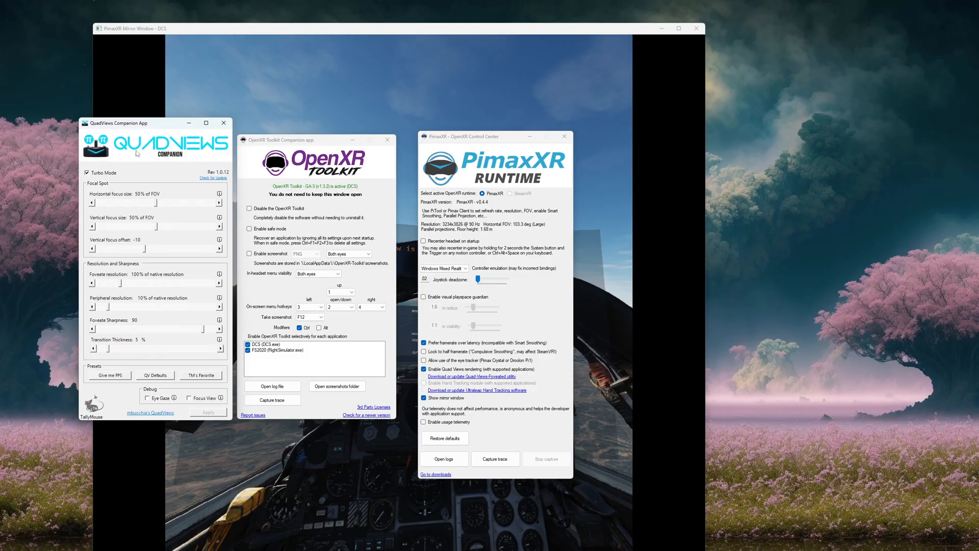
pyautogui.moveTo(172, 298)
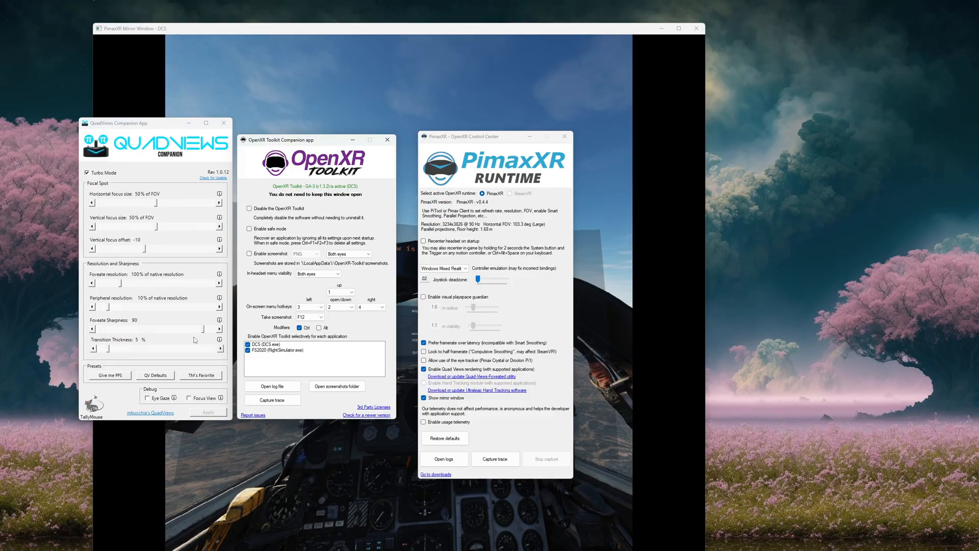
pyautogui.moveTo(202, 337)
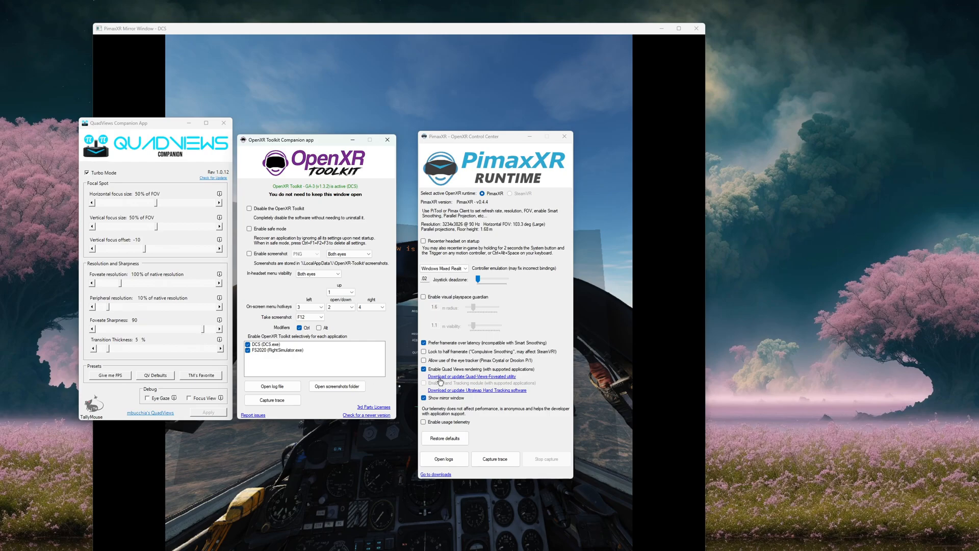
# Step: With the three companion windows side by side, follow the Quad-Views-Foveated download link
pyautogui.click(473, 376)
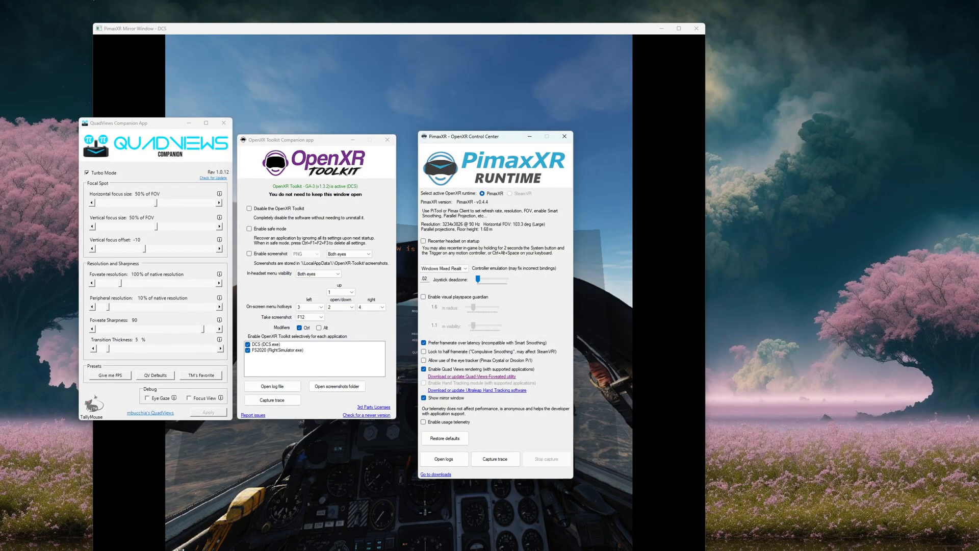
# Step: Reach Installed apps in Windows Settings, filter by 'PIM' to show PimaxXR 0.4.4, then clear the search
pyautogui.click(337, 541)
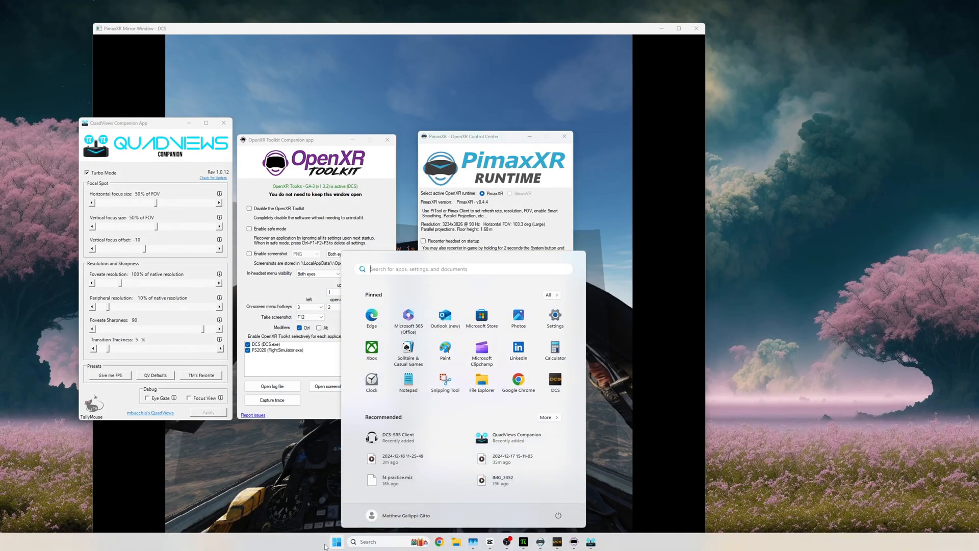
pyautogui.write('PimaxPlay')
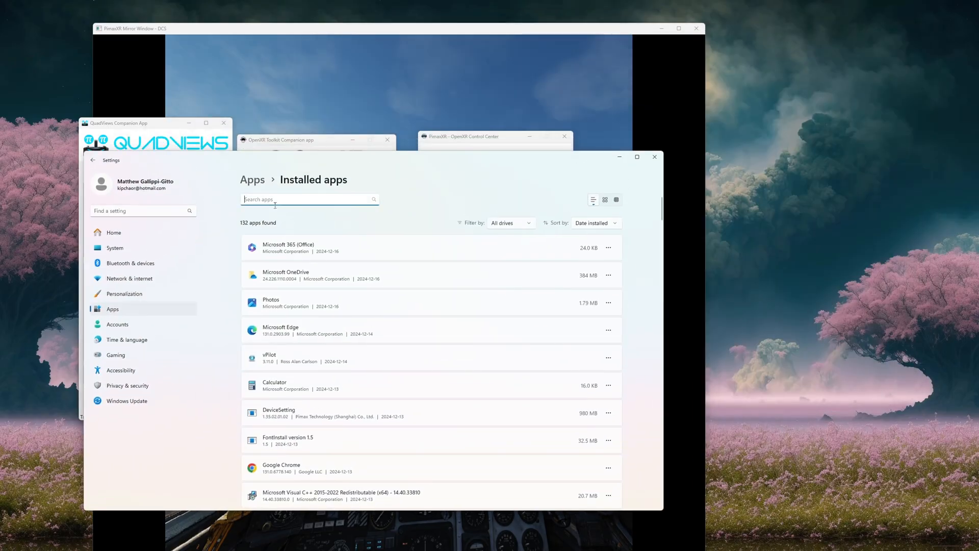
pyautogui.write('PIM')
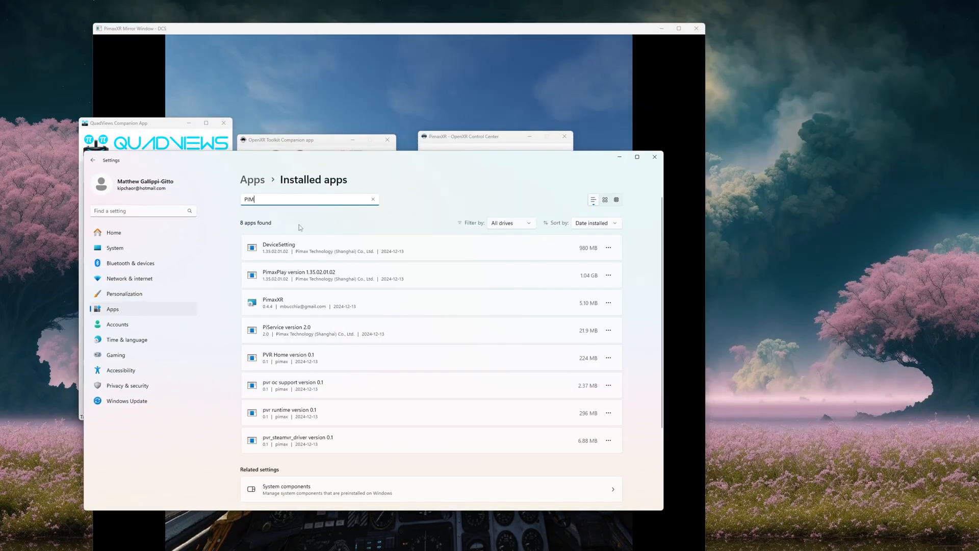
pyautogui.moveTo(534, 311)
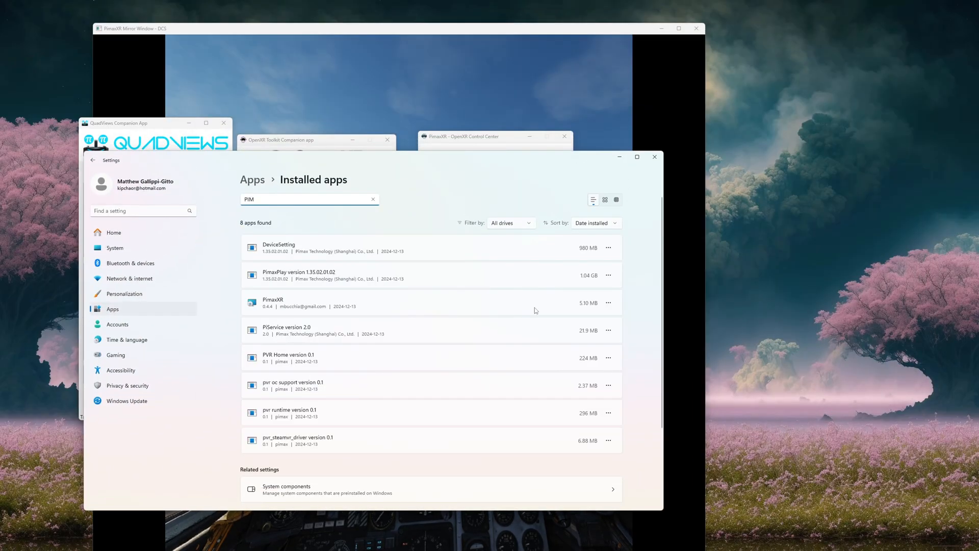
pyautogui.click(373, 198)
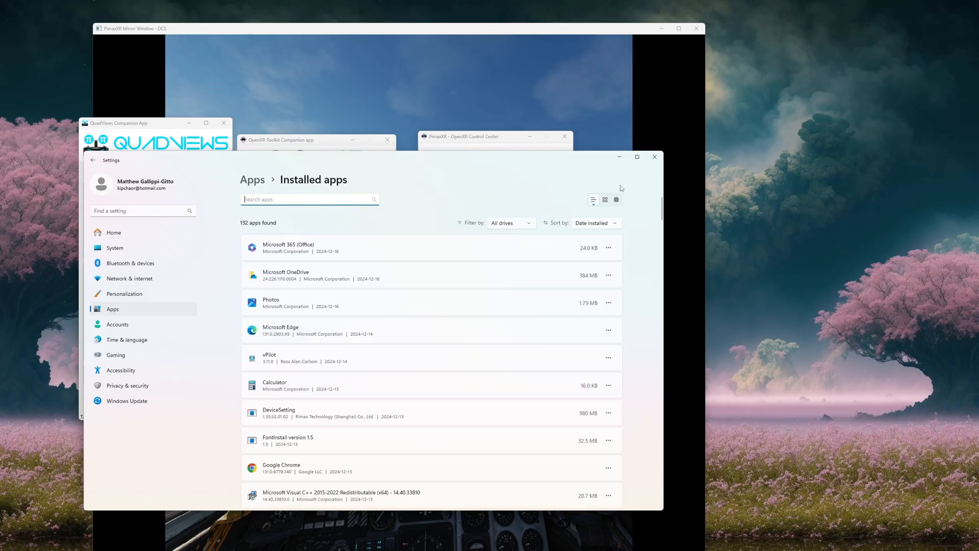